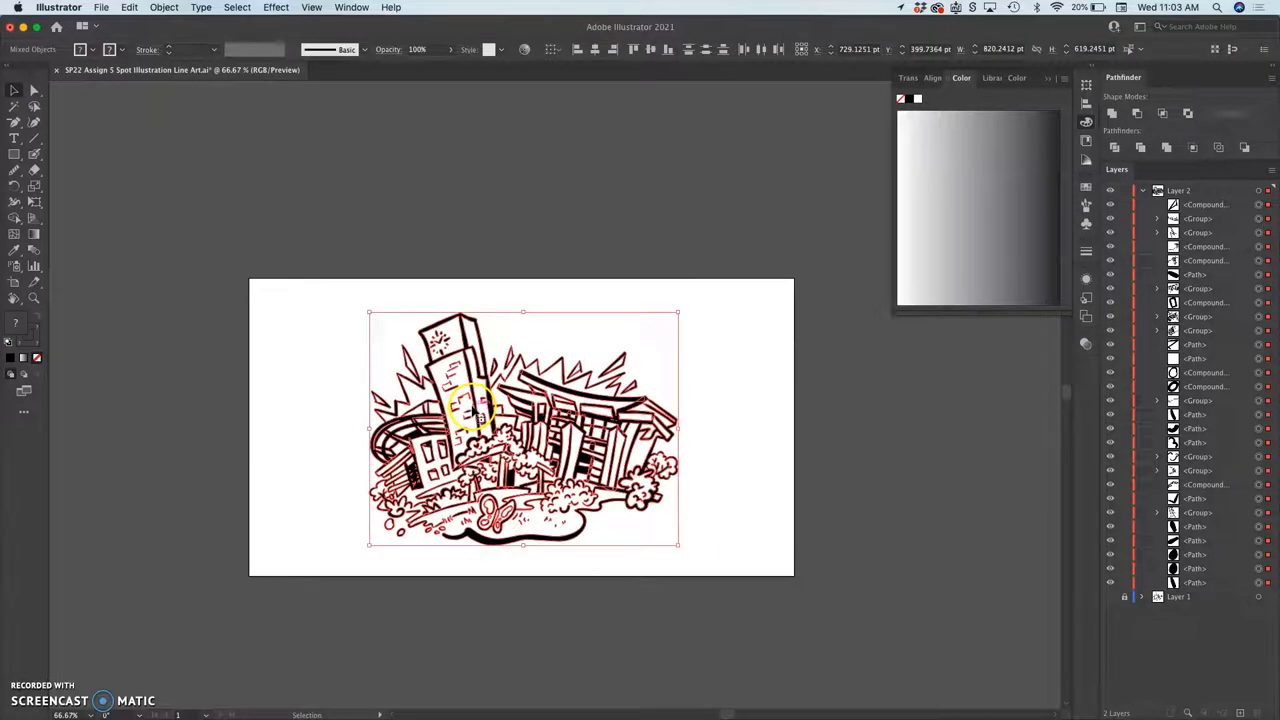
- Select all of the cityscape line art and dismiss the error message that appears
drag(470, 410, 476, 130)
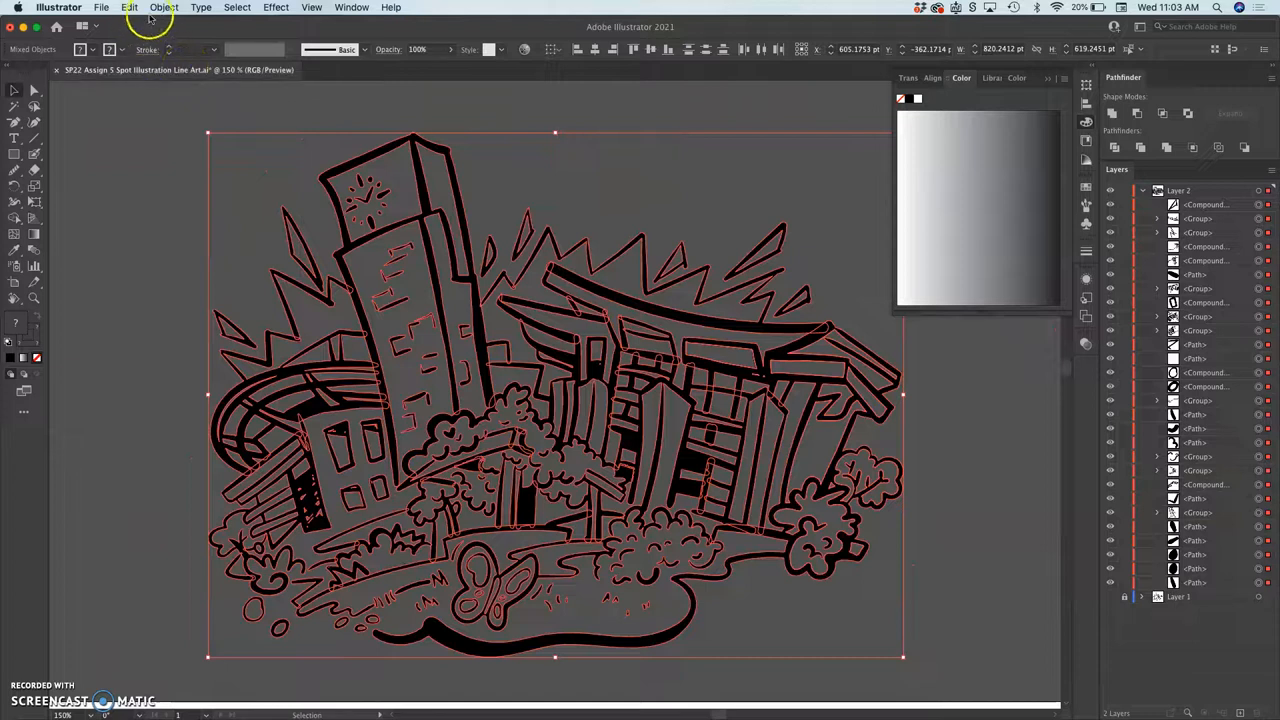
click(164, 8)
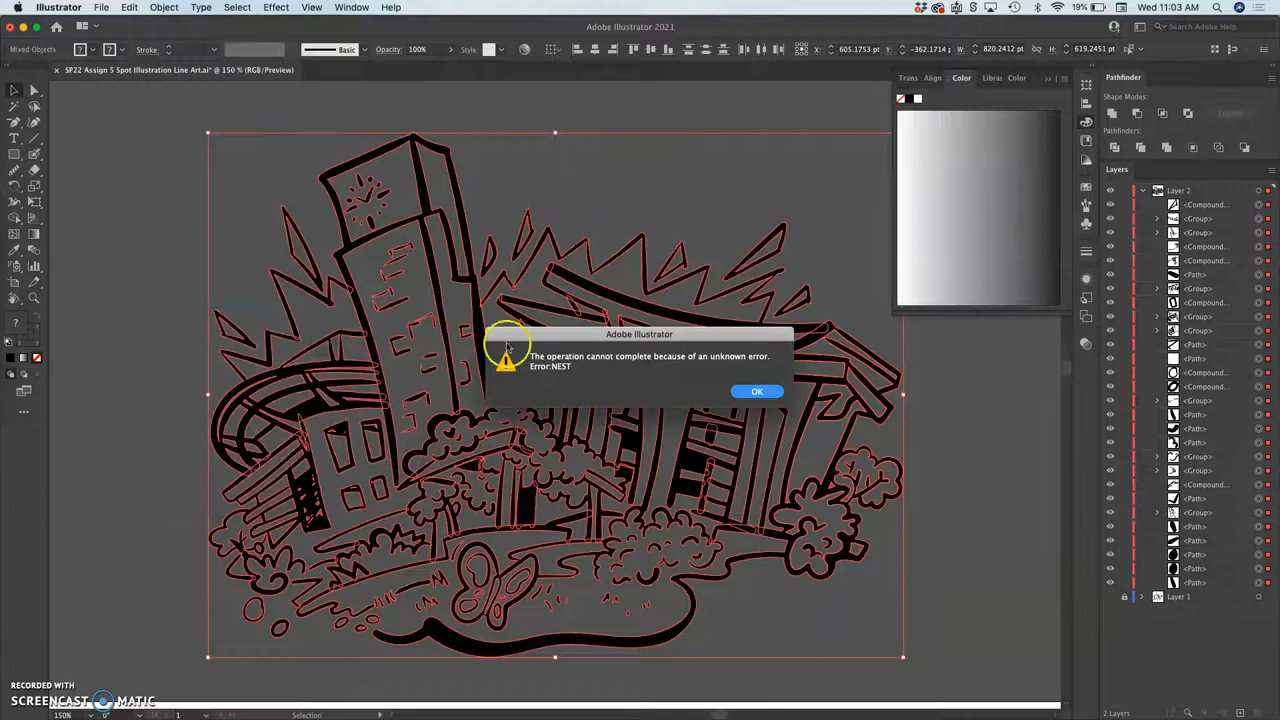
click(756, 390)
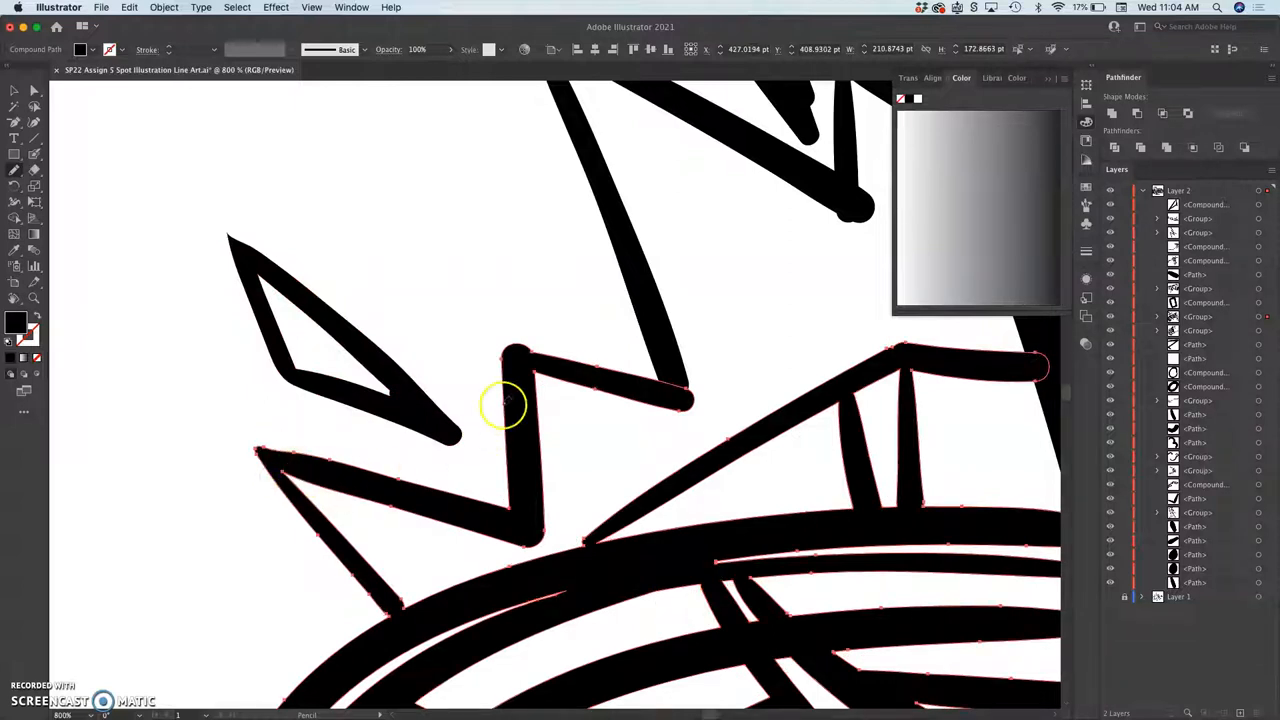
mouse_move(510, 348)
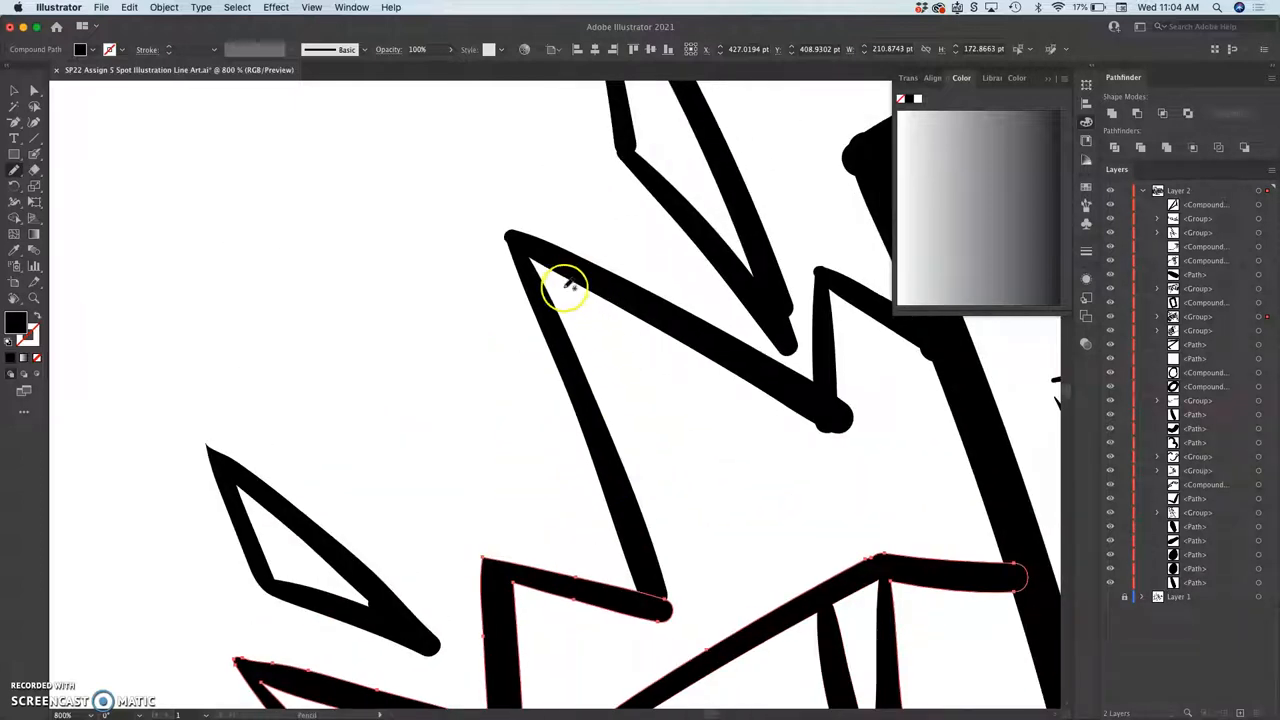
mouse_move(652, 564)
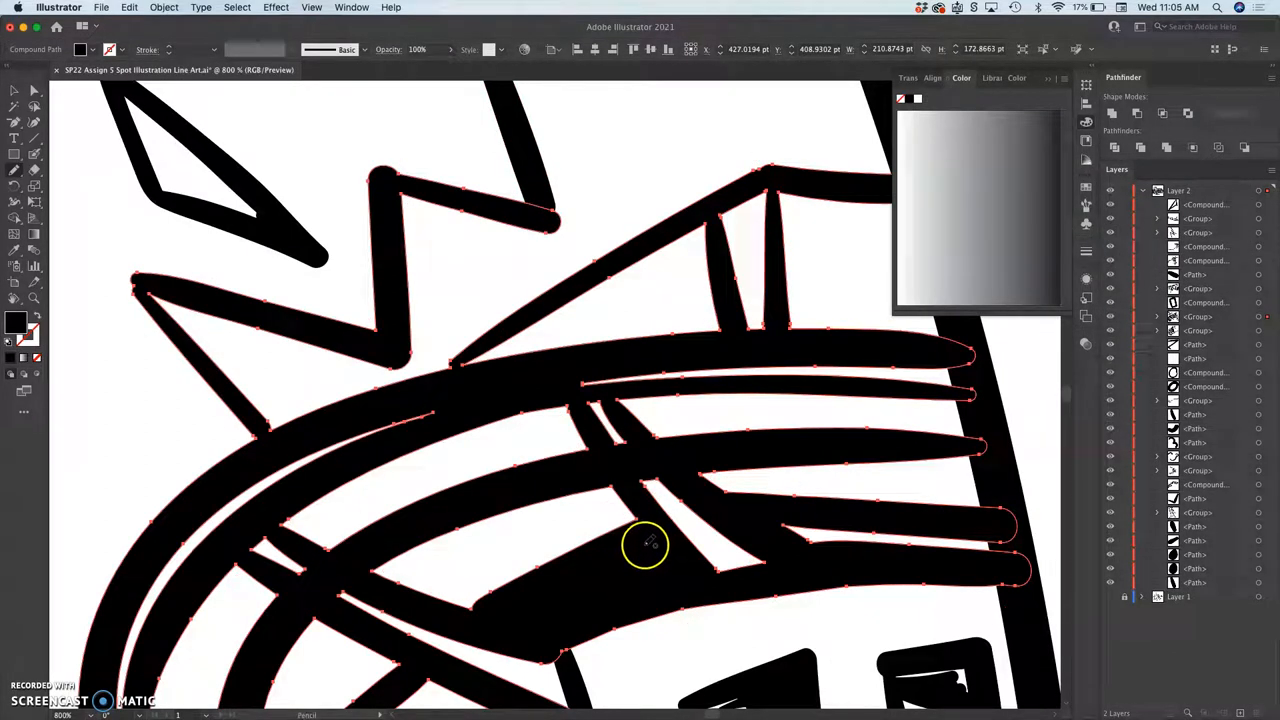
- Undo the last pencil stroke from the Edit menu so the spike outline reverts
click(128, 6)
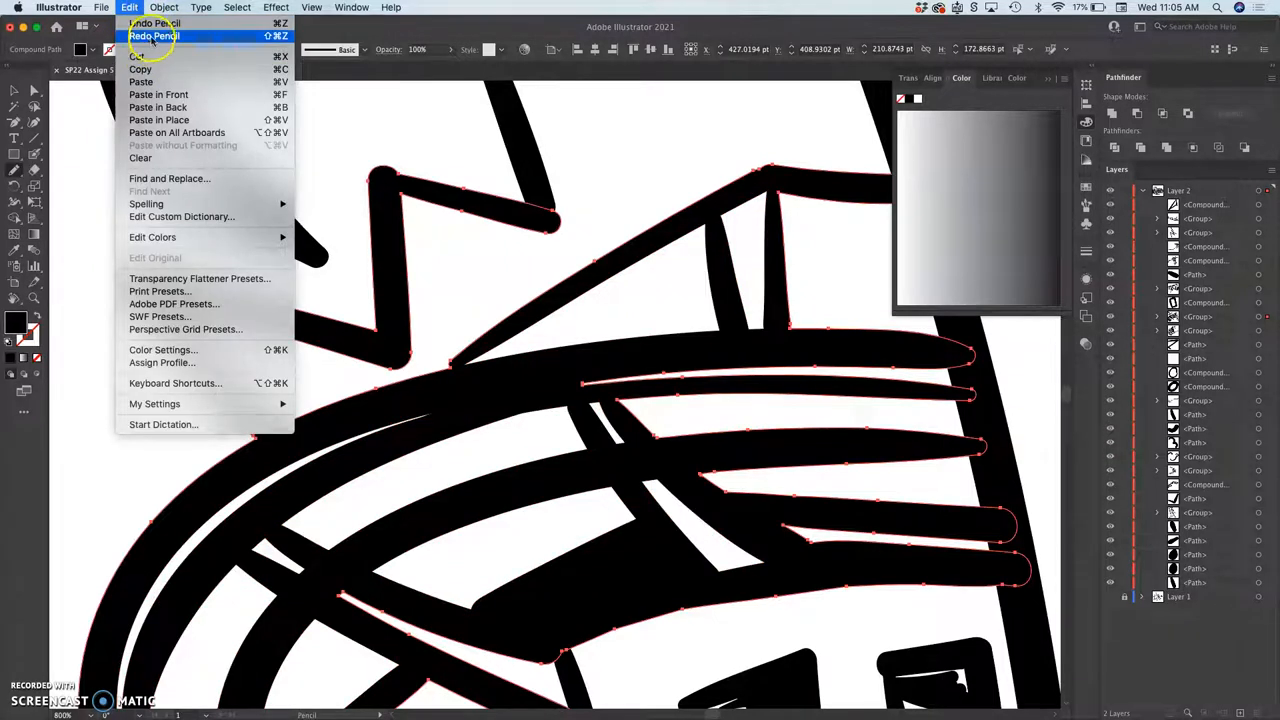
click(164, 36)
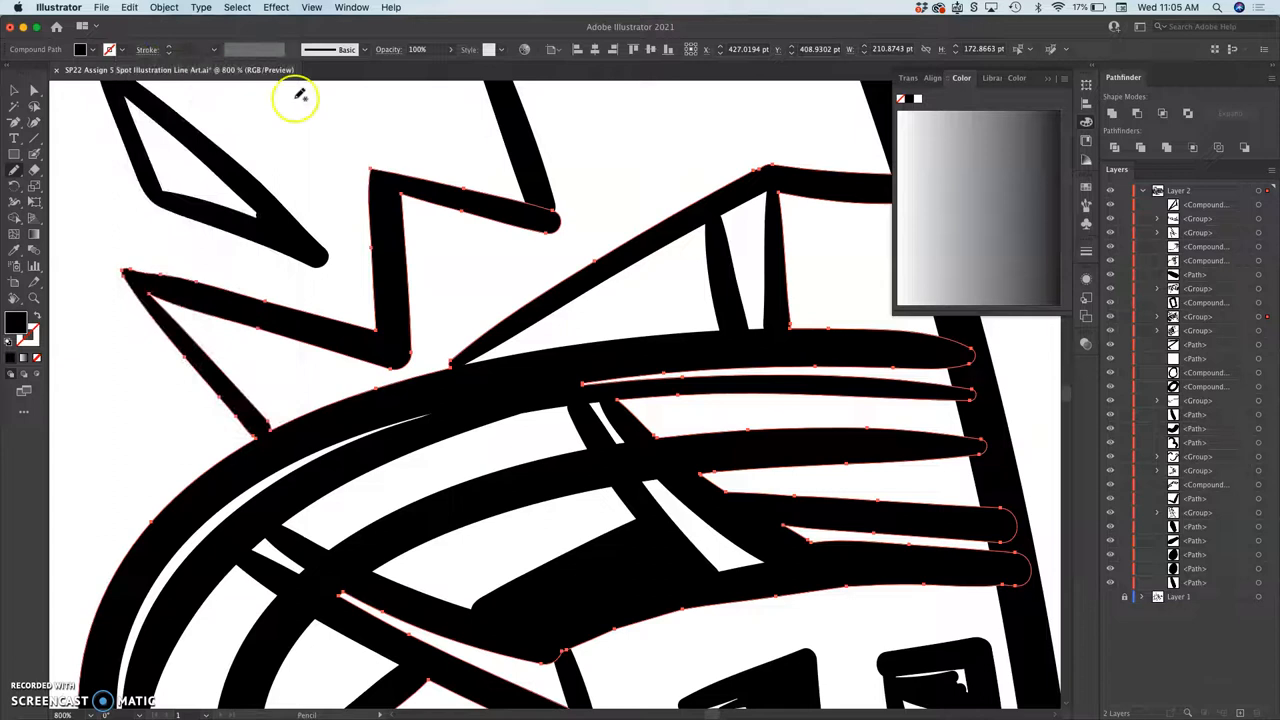
click(132, 8)
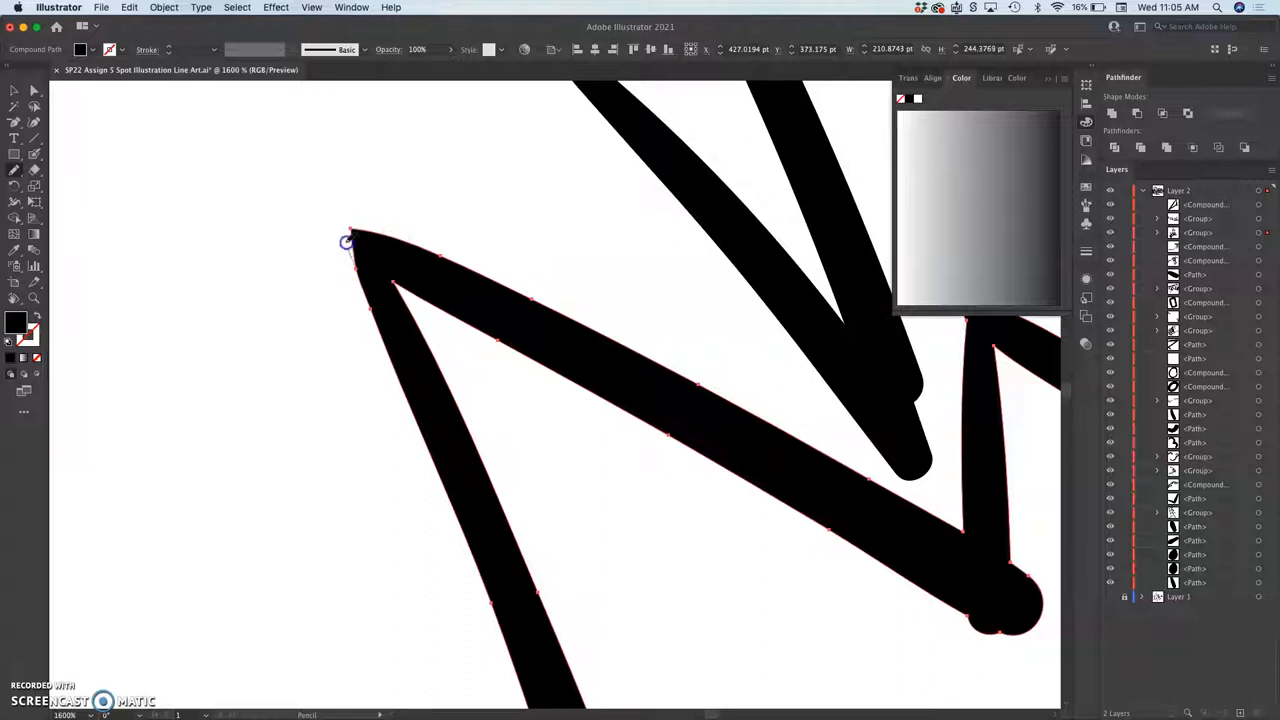
mouse_move(492, 206)
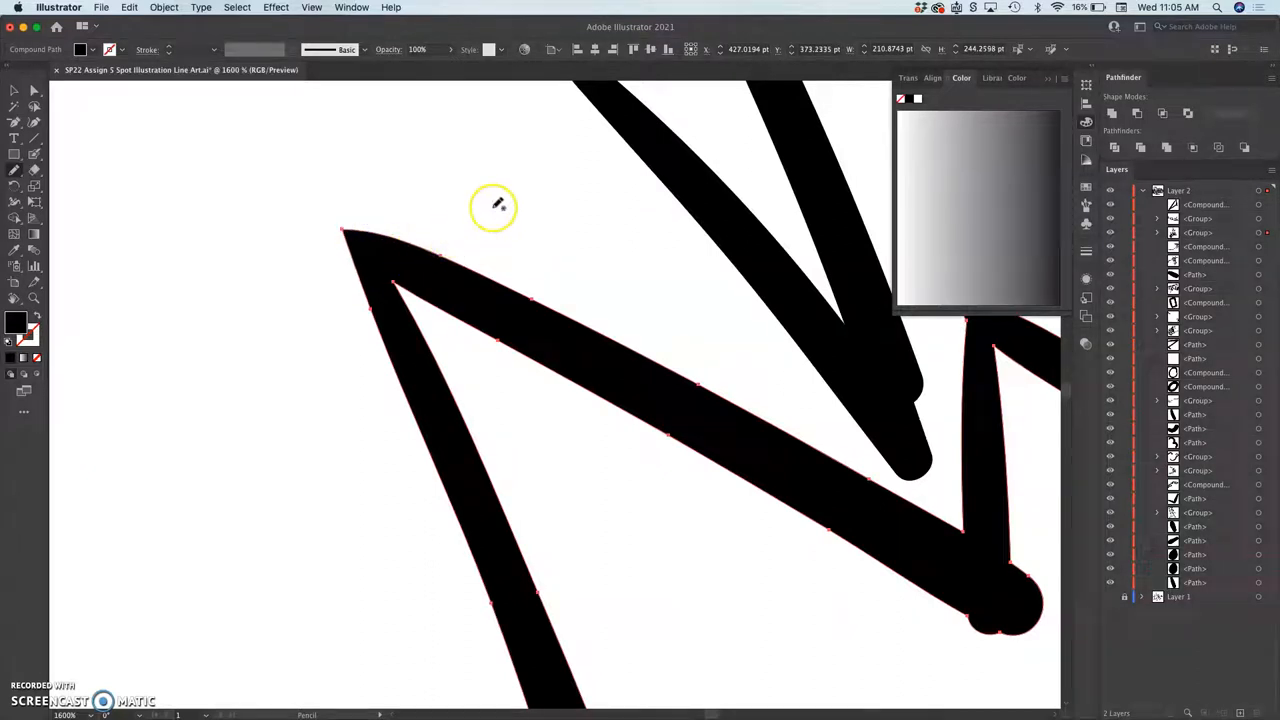
- Smooth the spike tip and the wobbly edge of the slanted stroke
drag(492, 206, 380, 300)
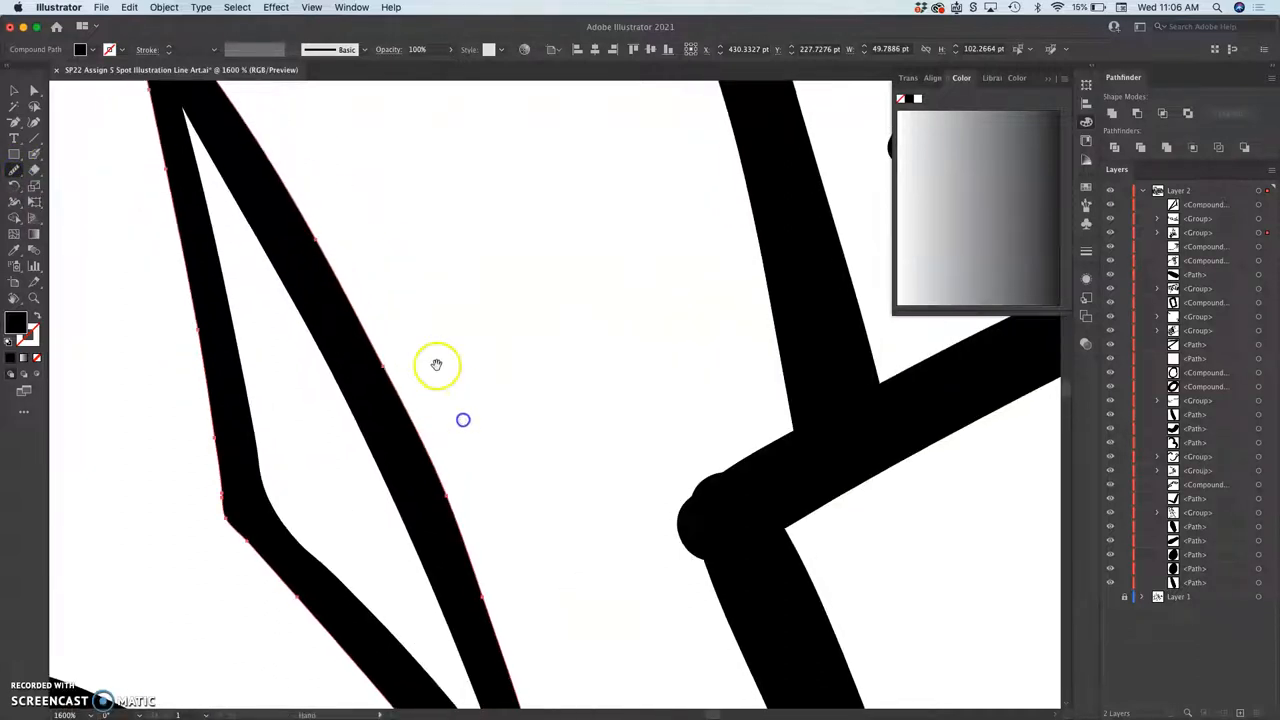
drag(436, 364, 384, 276)
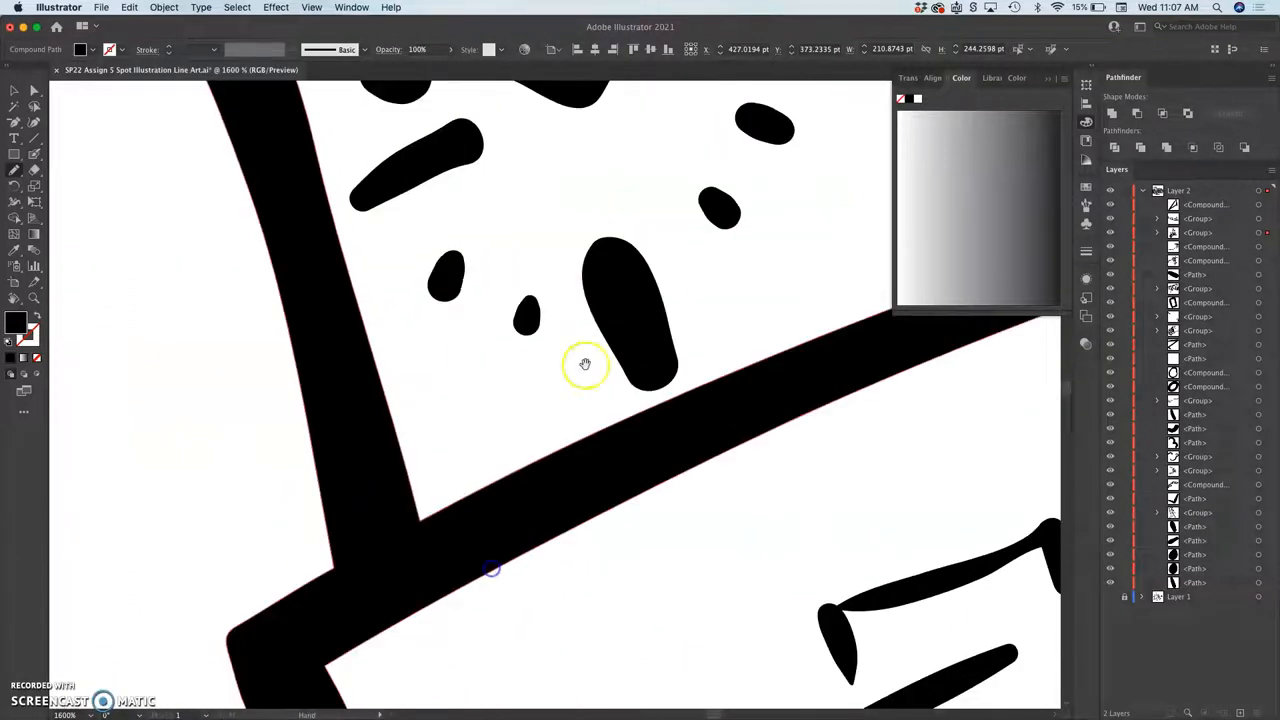
- Smooth the wall-meets-ledge corner and the peak of the roof outline
drag(584, 364, 424, 232)
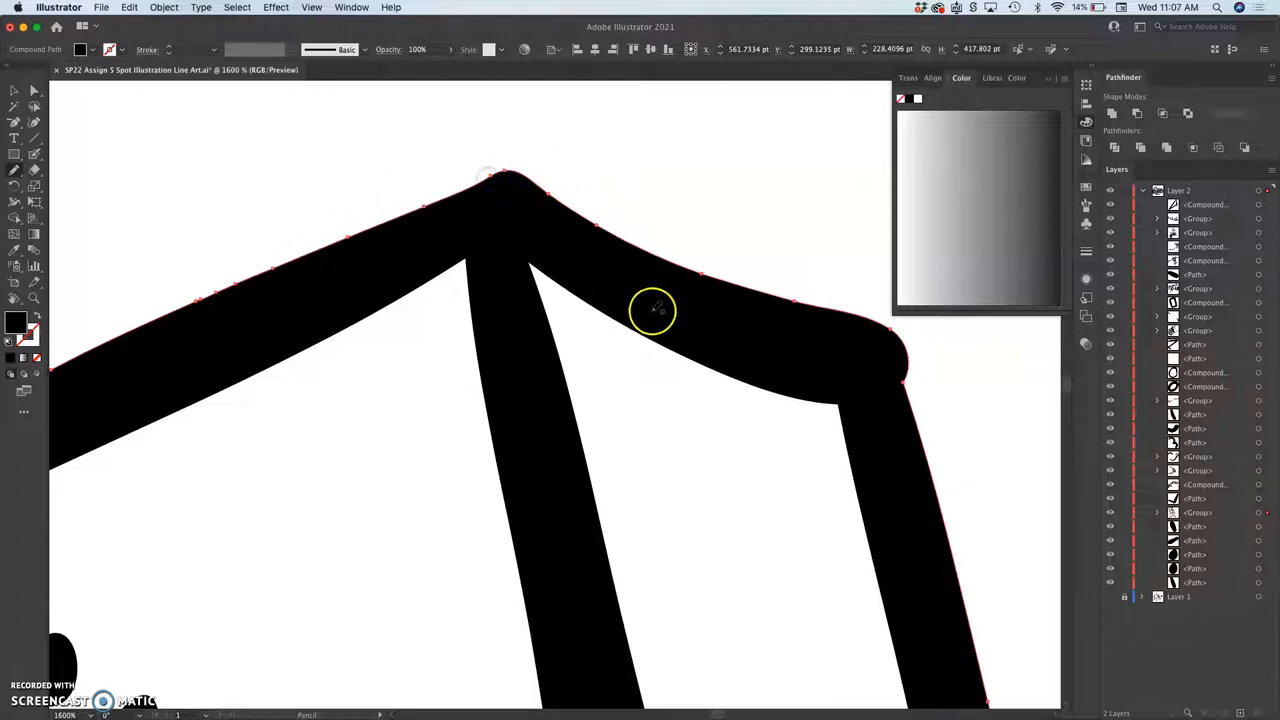
drag(652, 310, 412, 298)
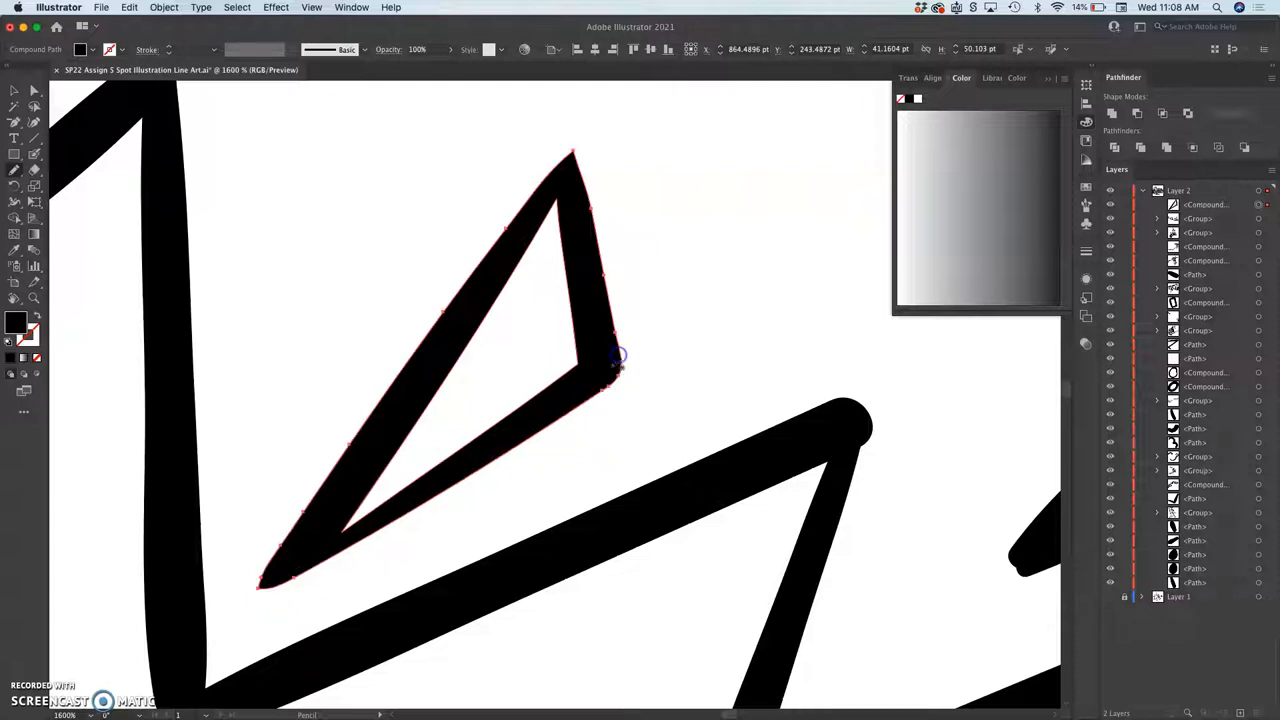
- Smooth the corner of the small triangle spike and adjust a stray point at its tip
drag(616, 356, 570, 380)
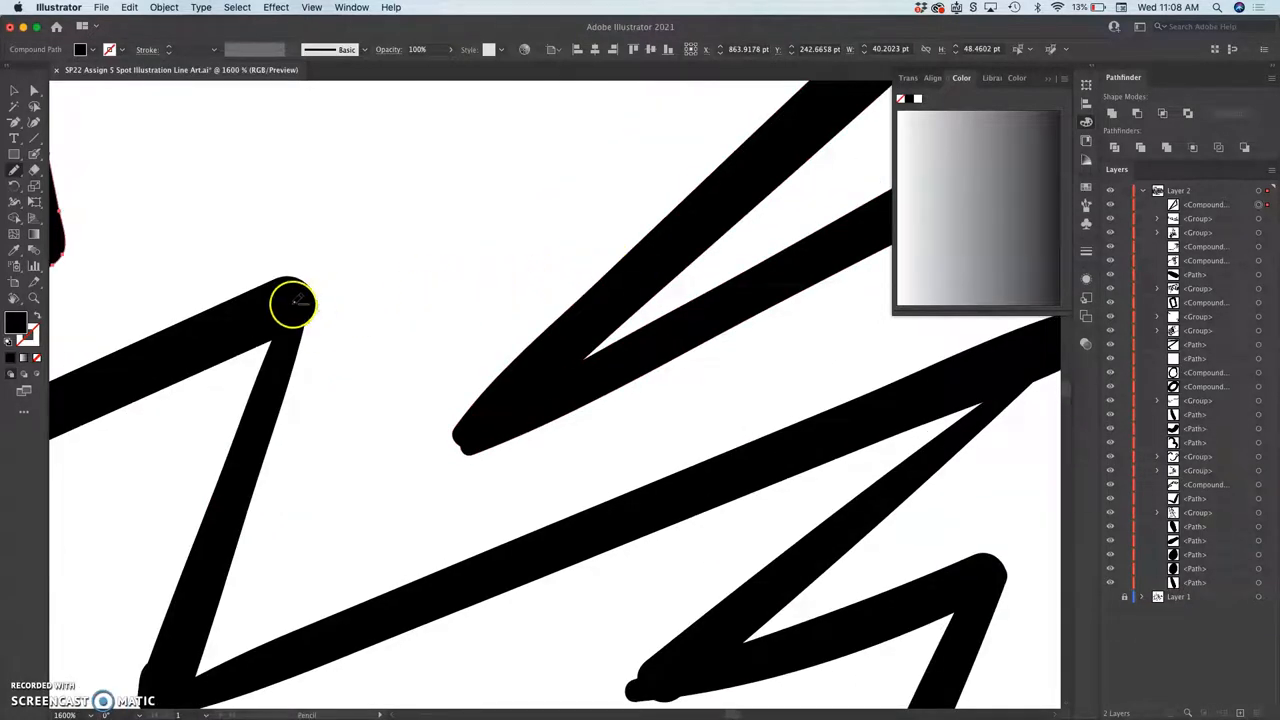
click(292, 304)
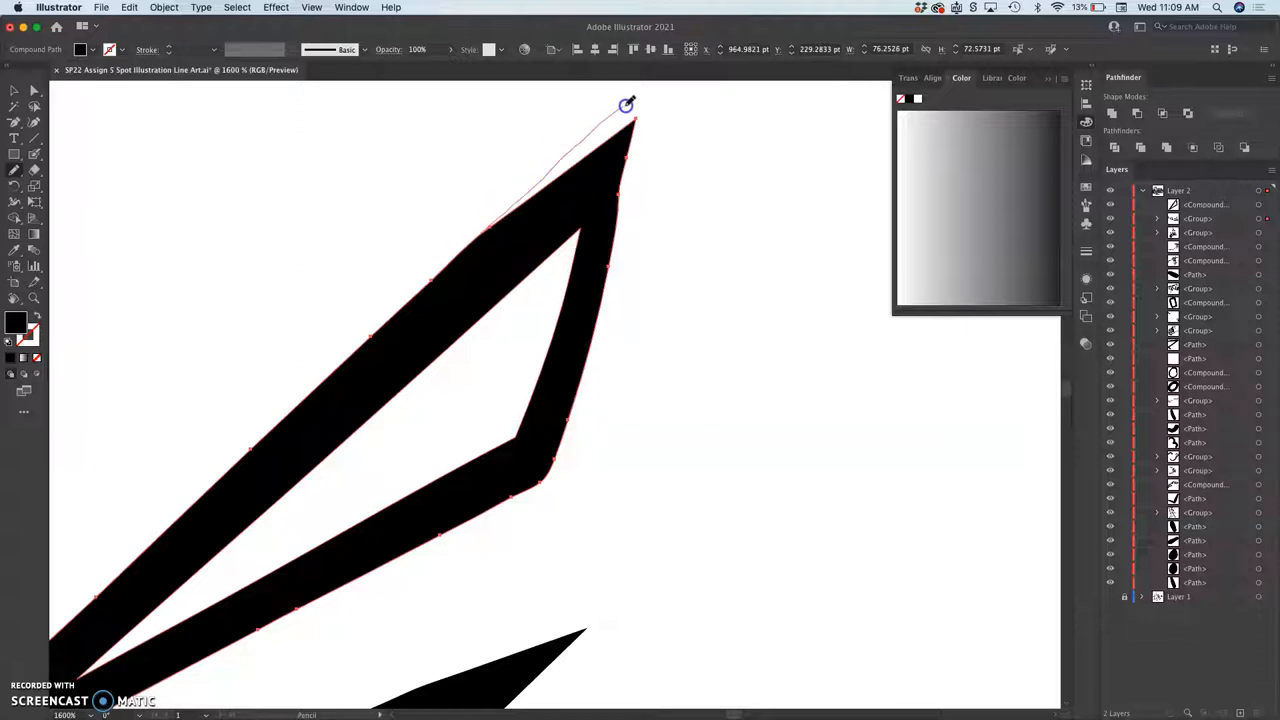
mouse_move(604, 276)
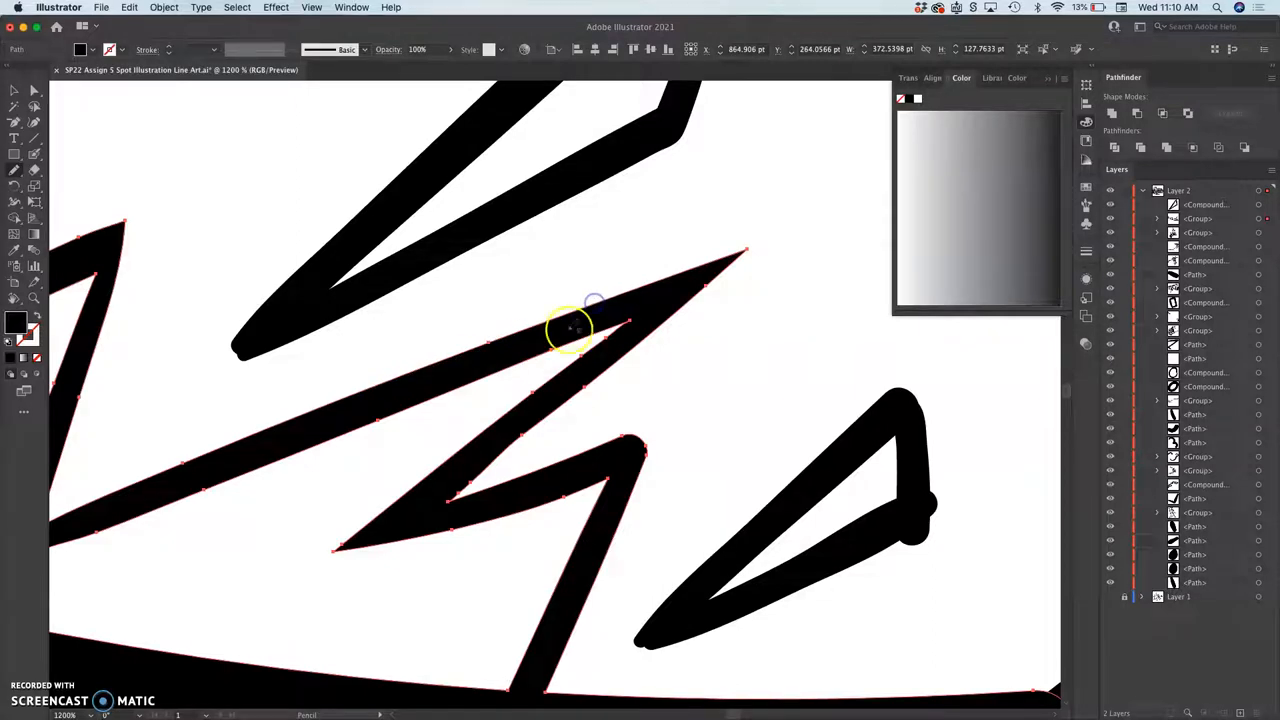
mouse_move(488, 472)
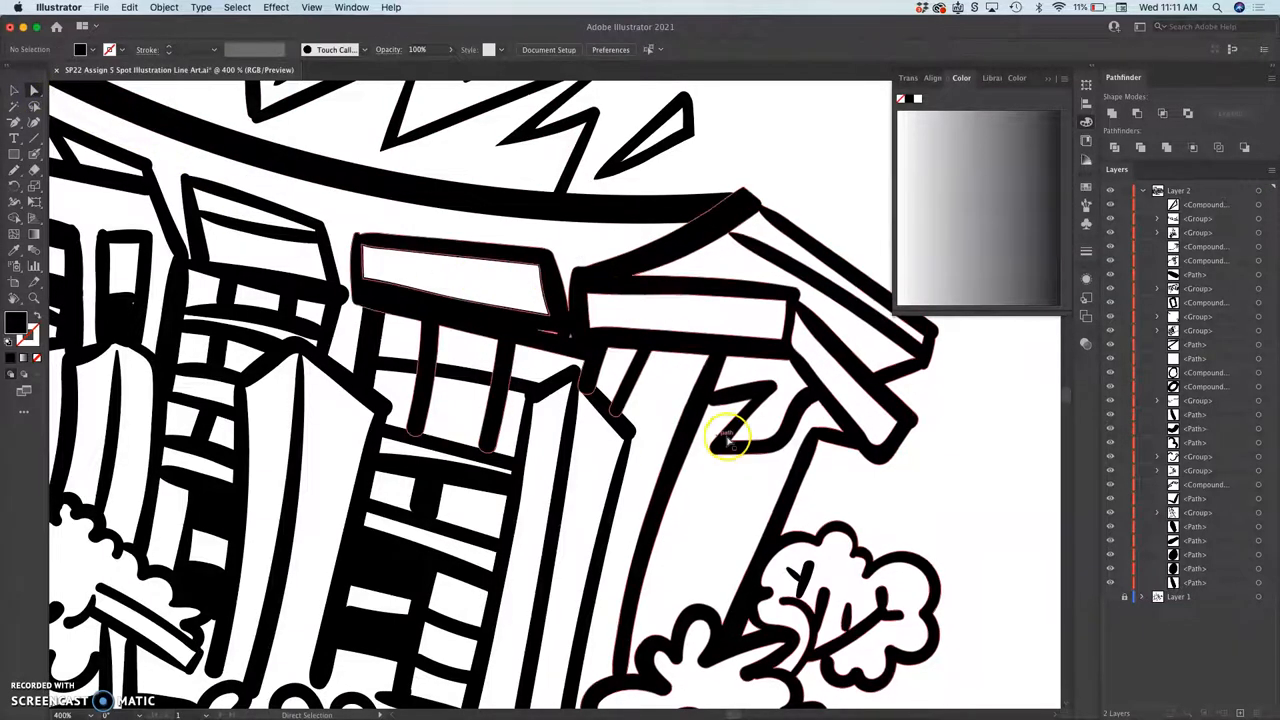
mouse_move(680, 420)
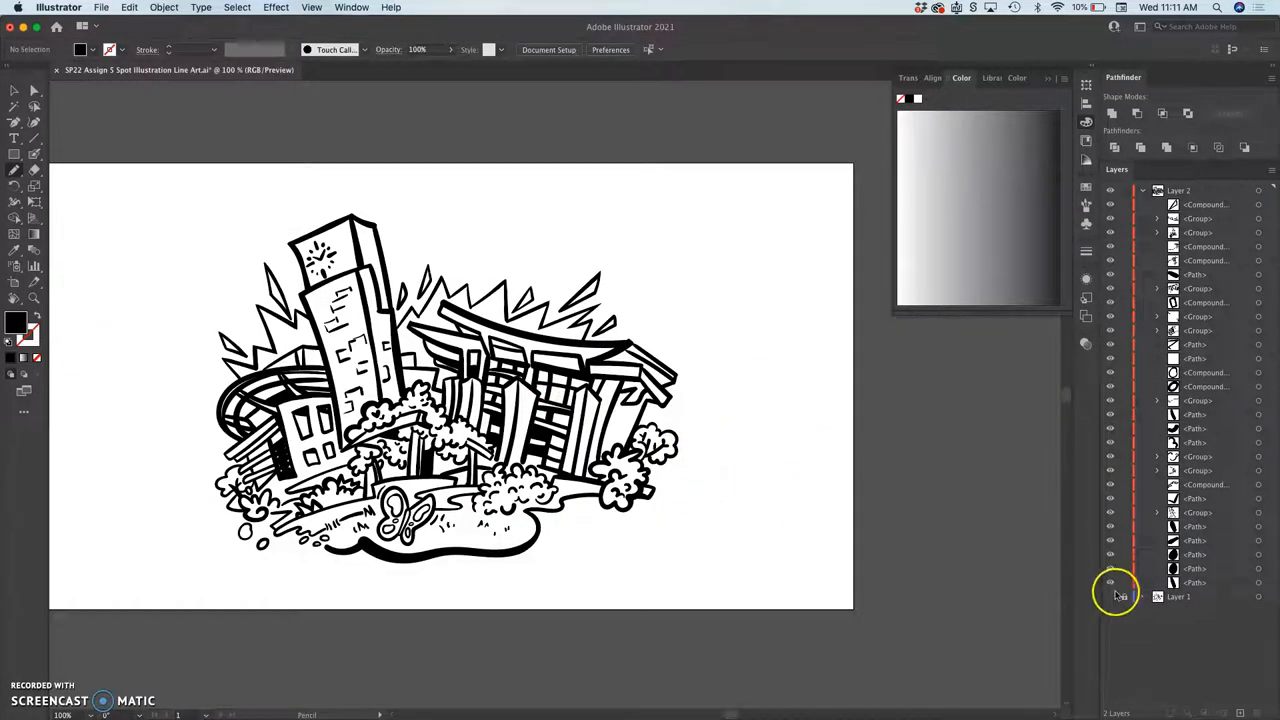
click(1188, 596)
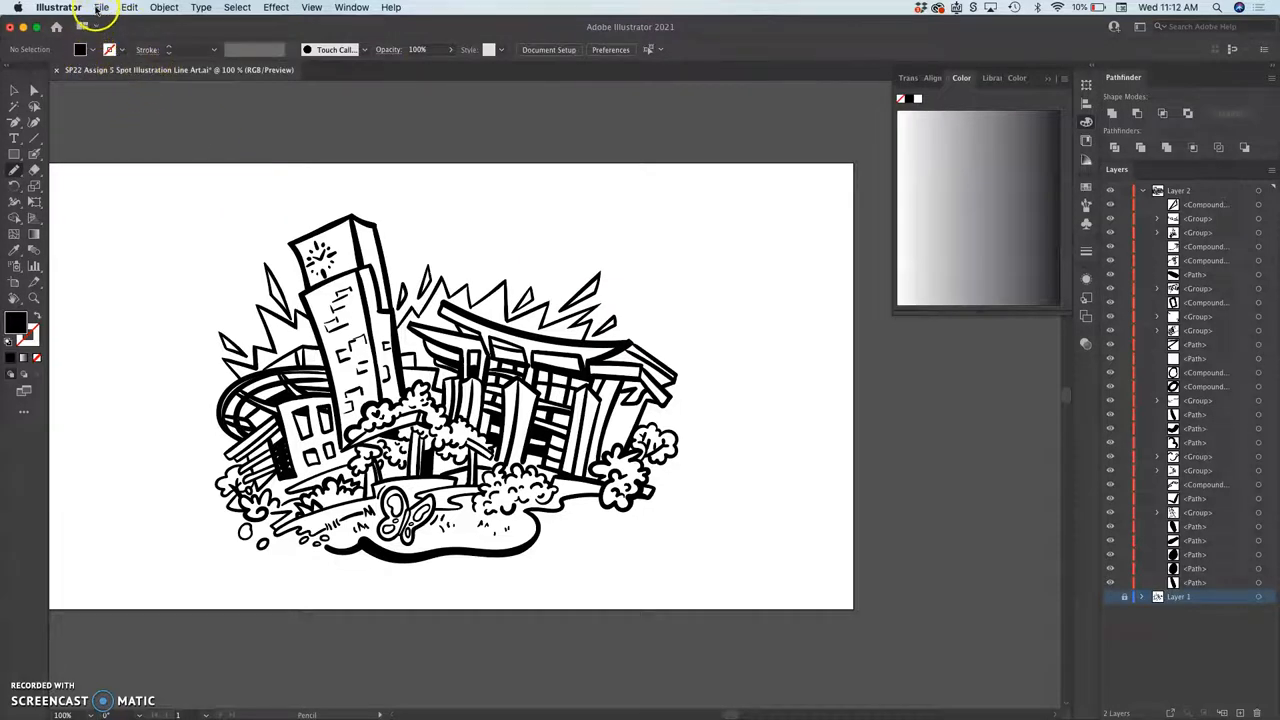
- Save the cityscape as a native Adobe Illustrator (ai) file with default Illustrator options
click(100, 8)
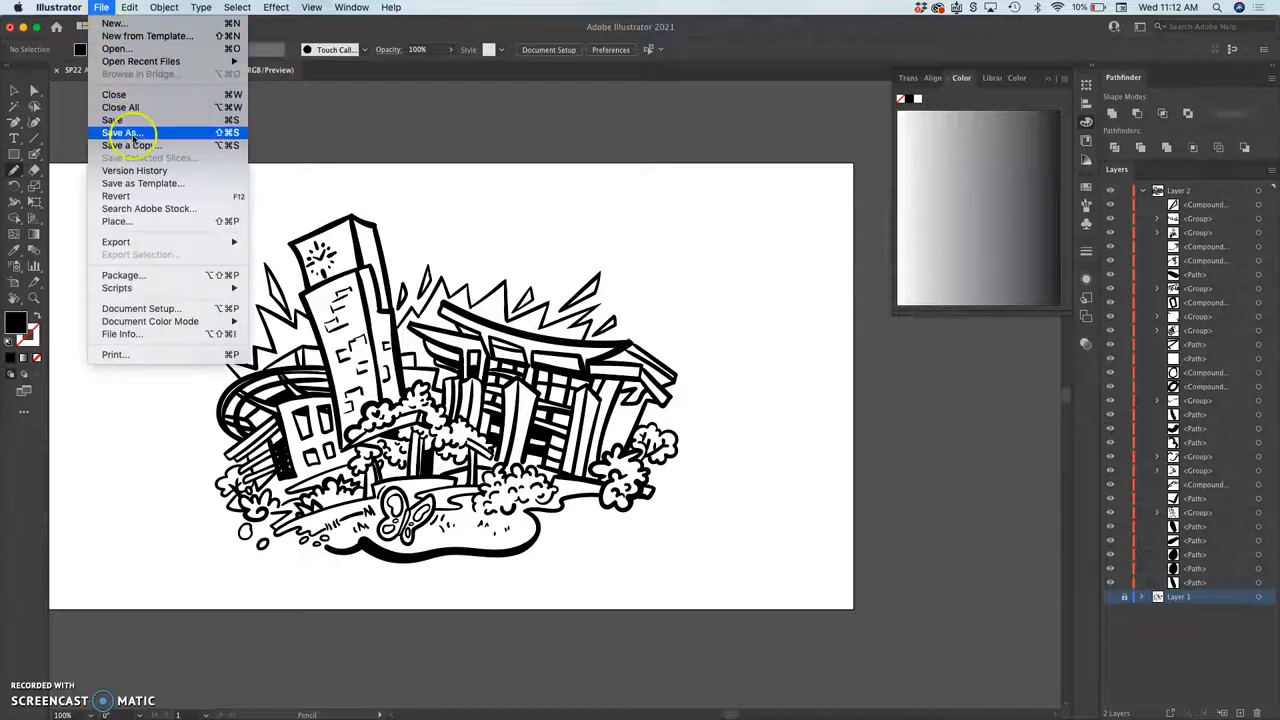
click(122, 132)
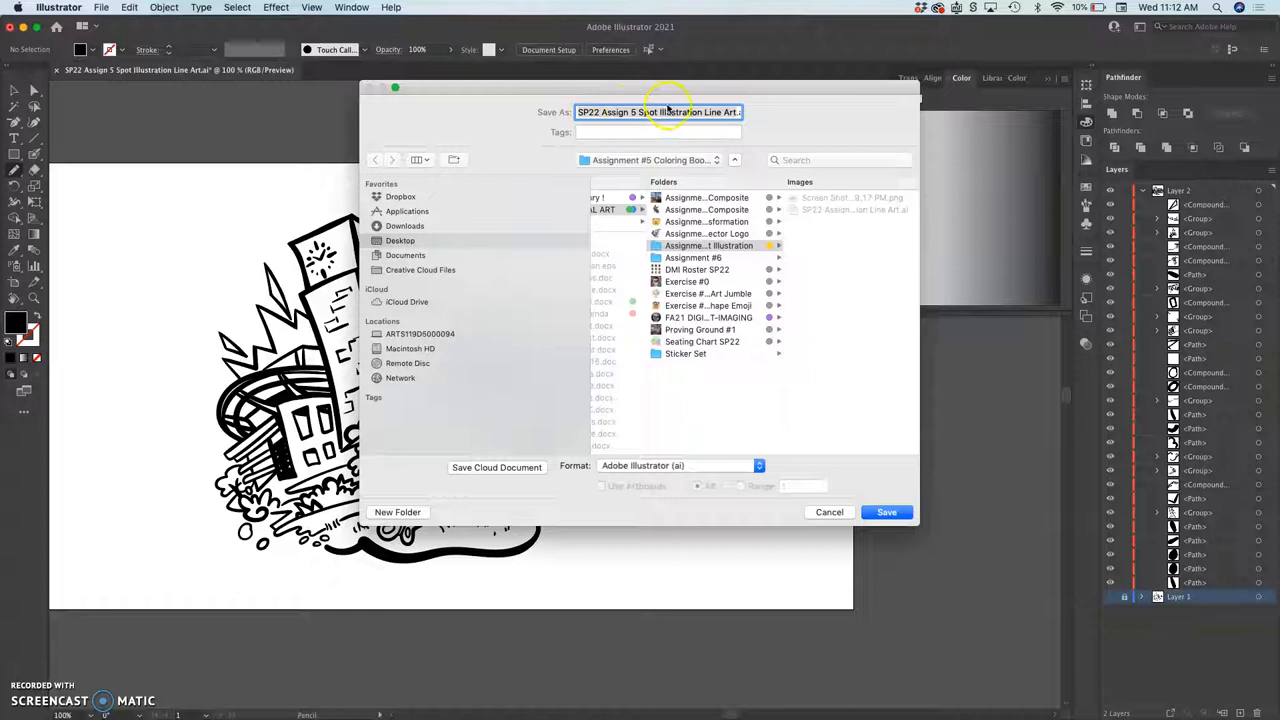
mouse_move(690, 464)
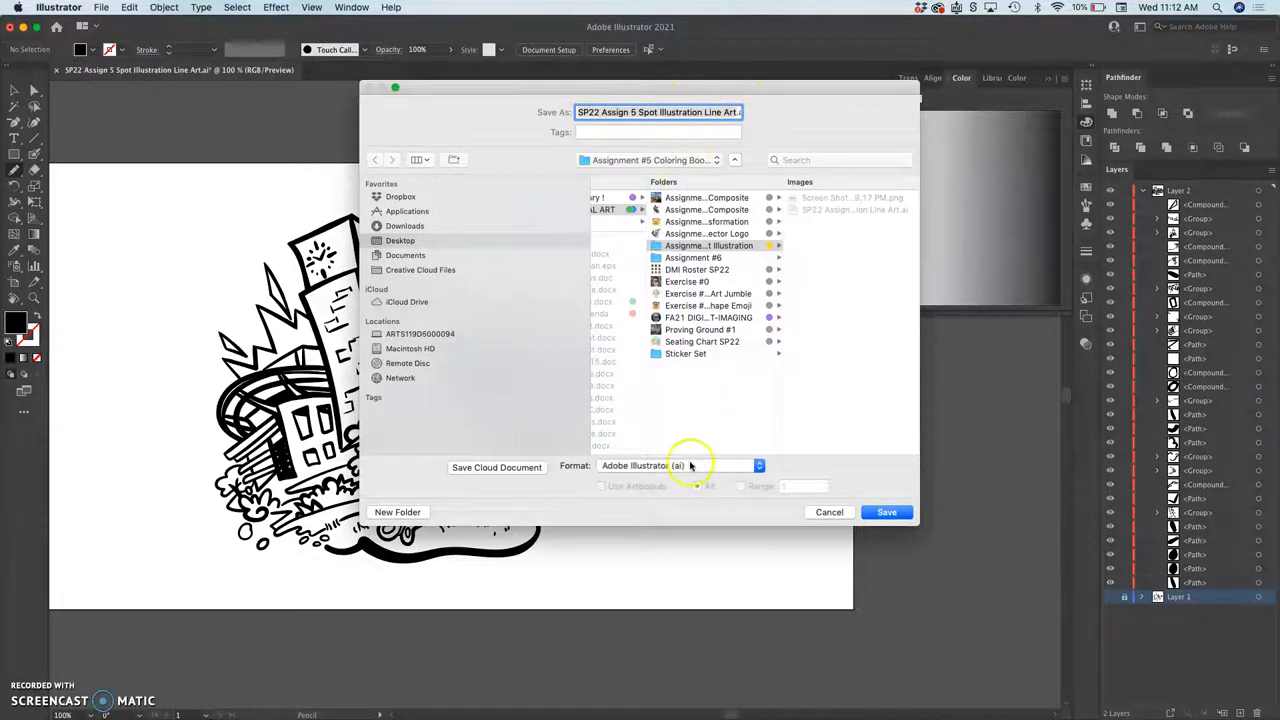
click(676, 466)
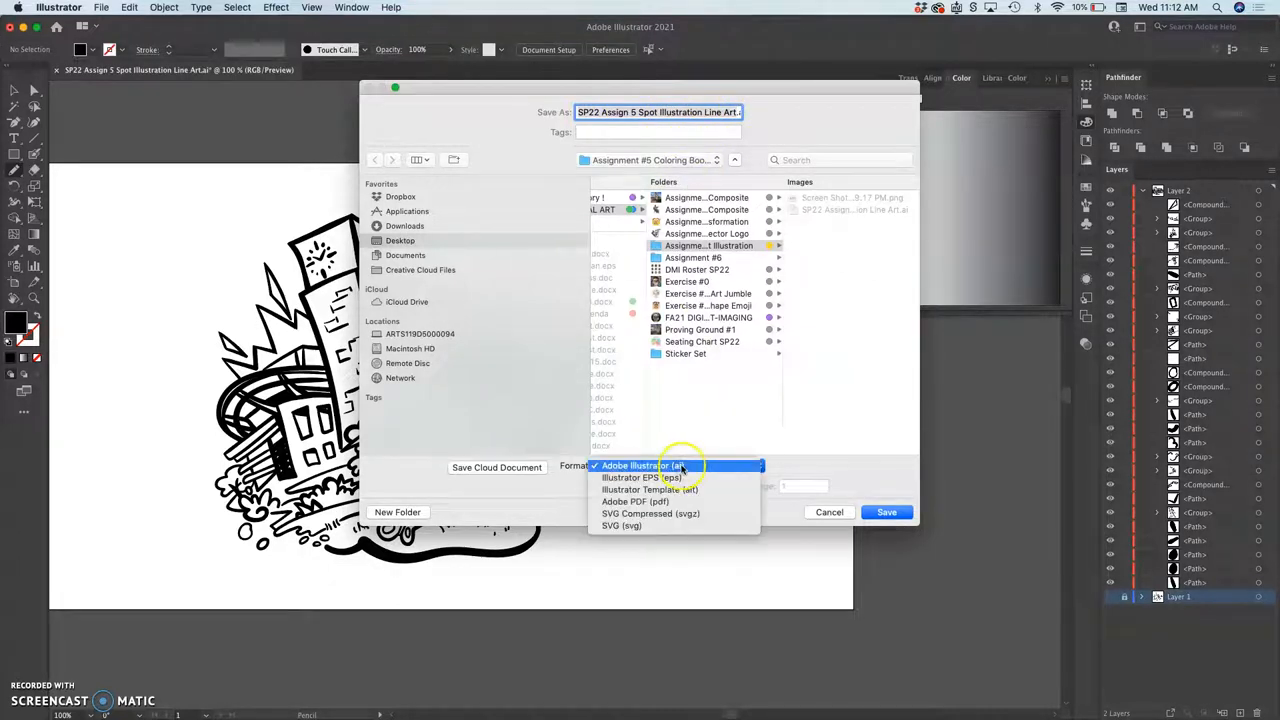
click(886, 512)
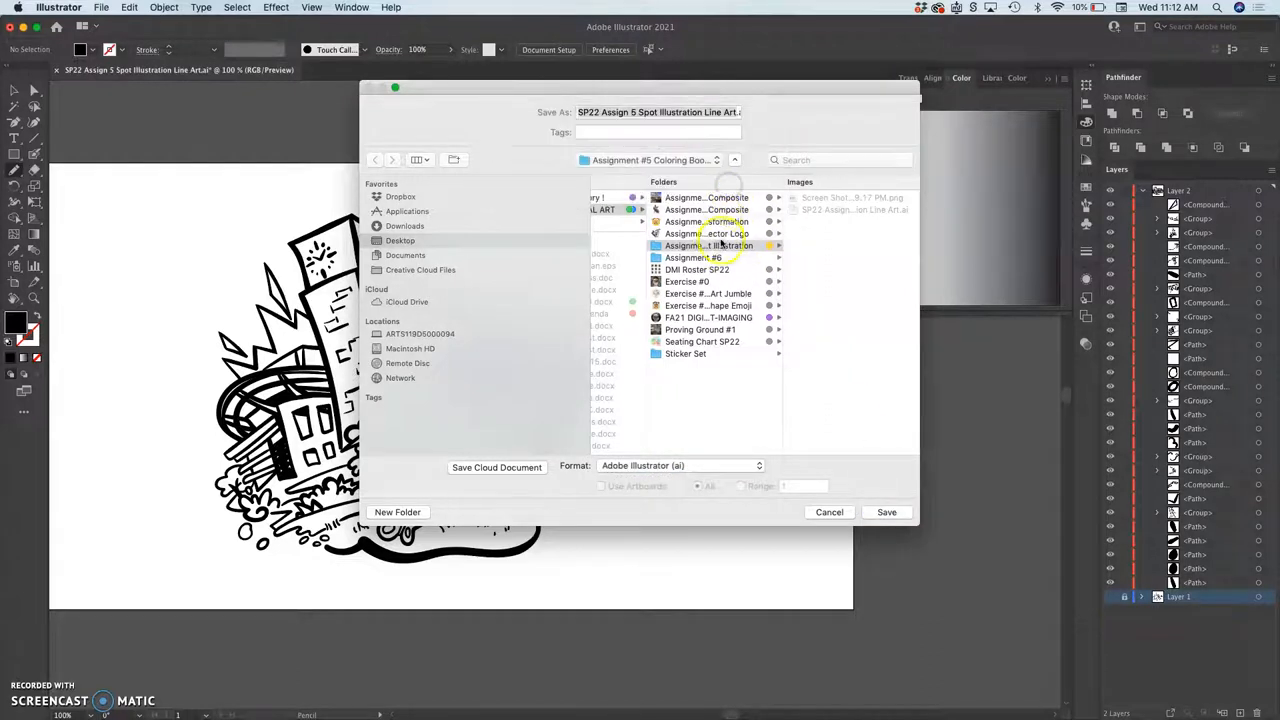
click(888, 512)
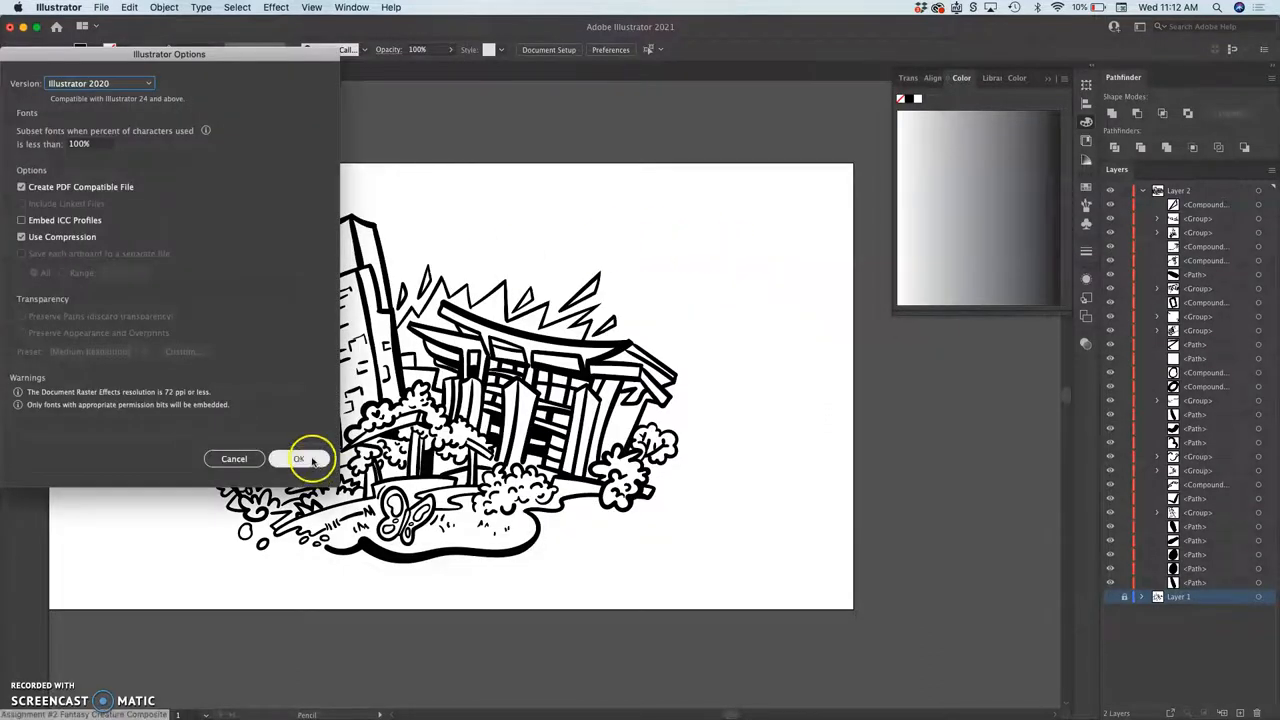
click(296, 458)
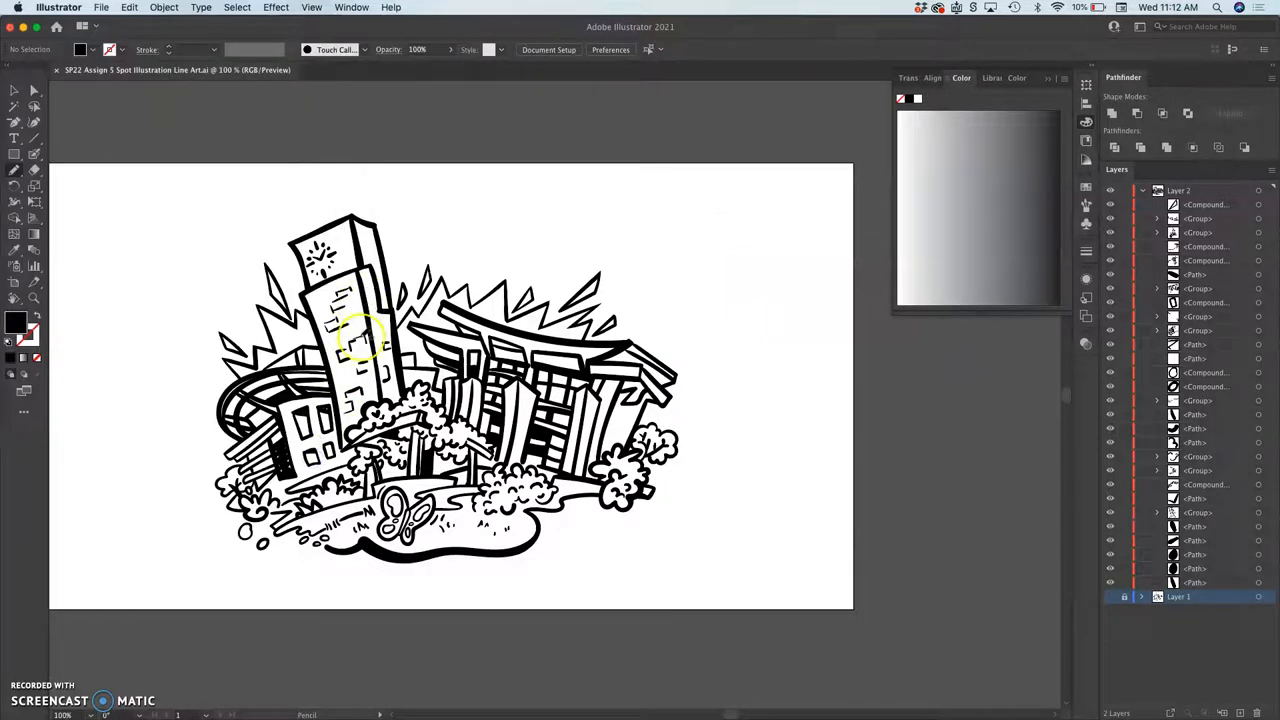
mouse_move(350, 258)
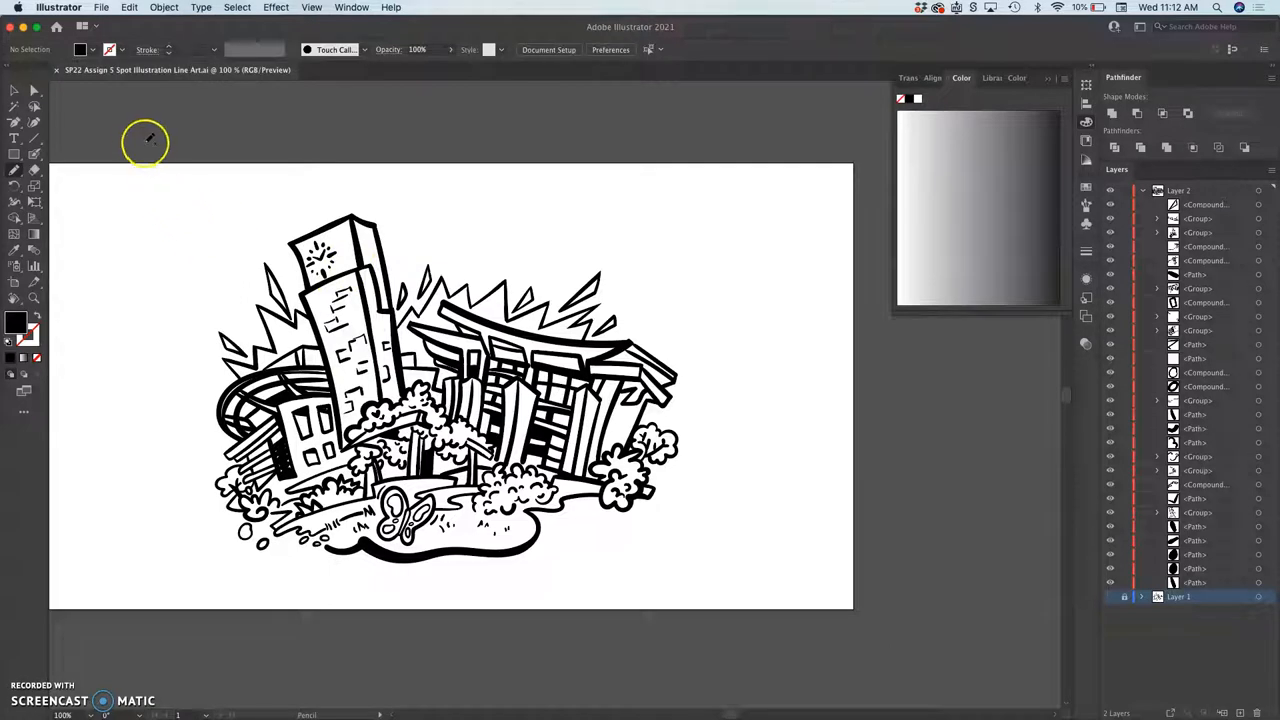
- Save a second copy in Illustrator EPS format with default EPS options
click(102, 8)
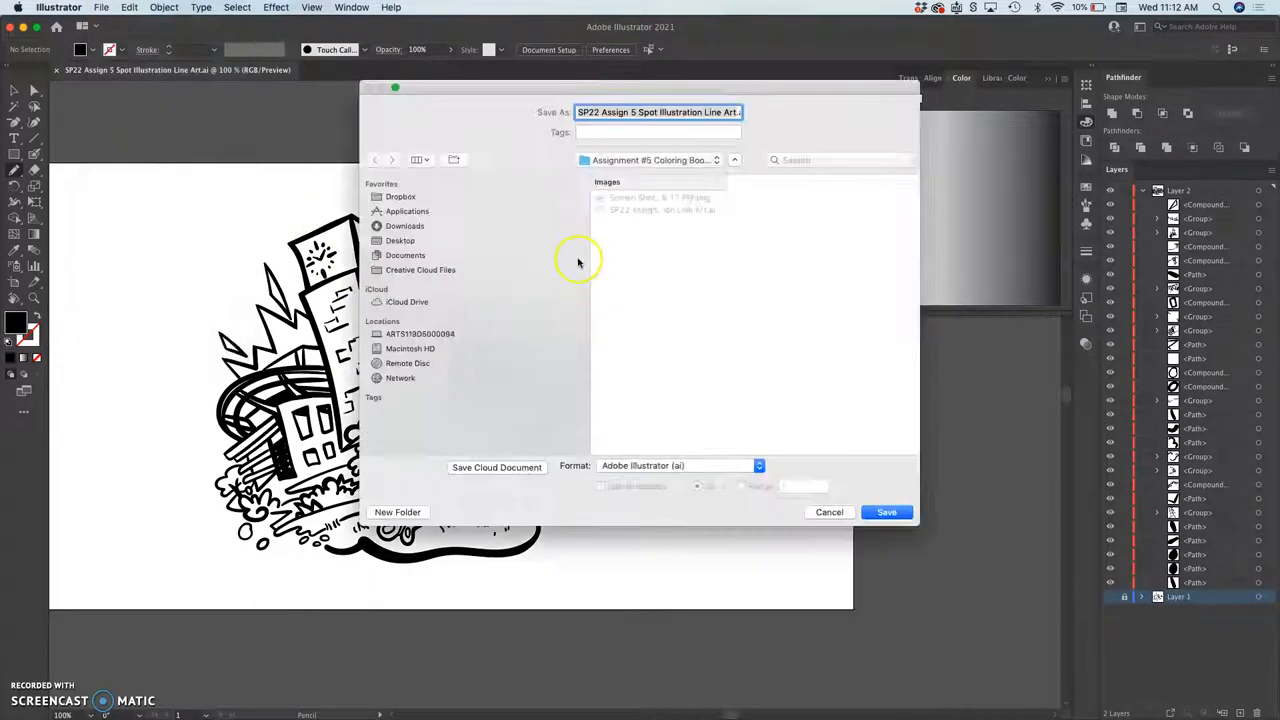
click(678, 464)
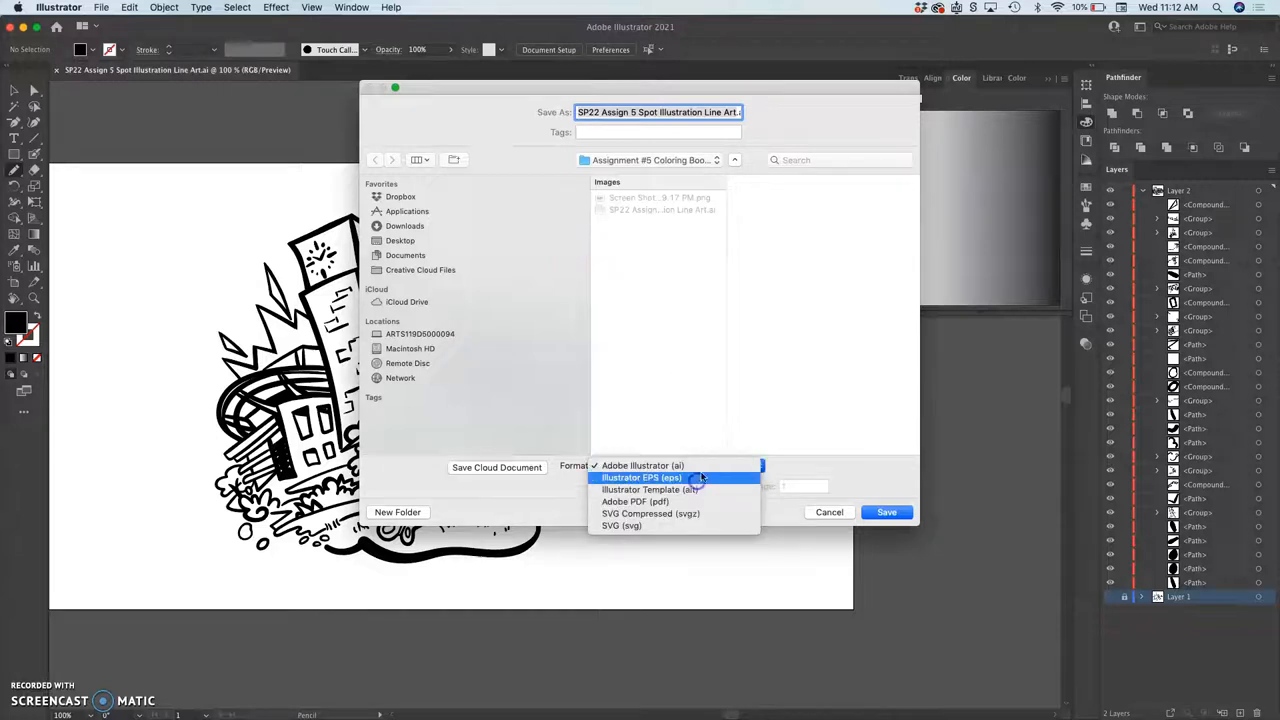
click(886, 512)
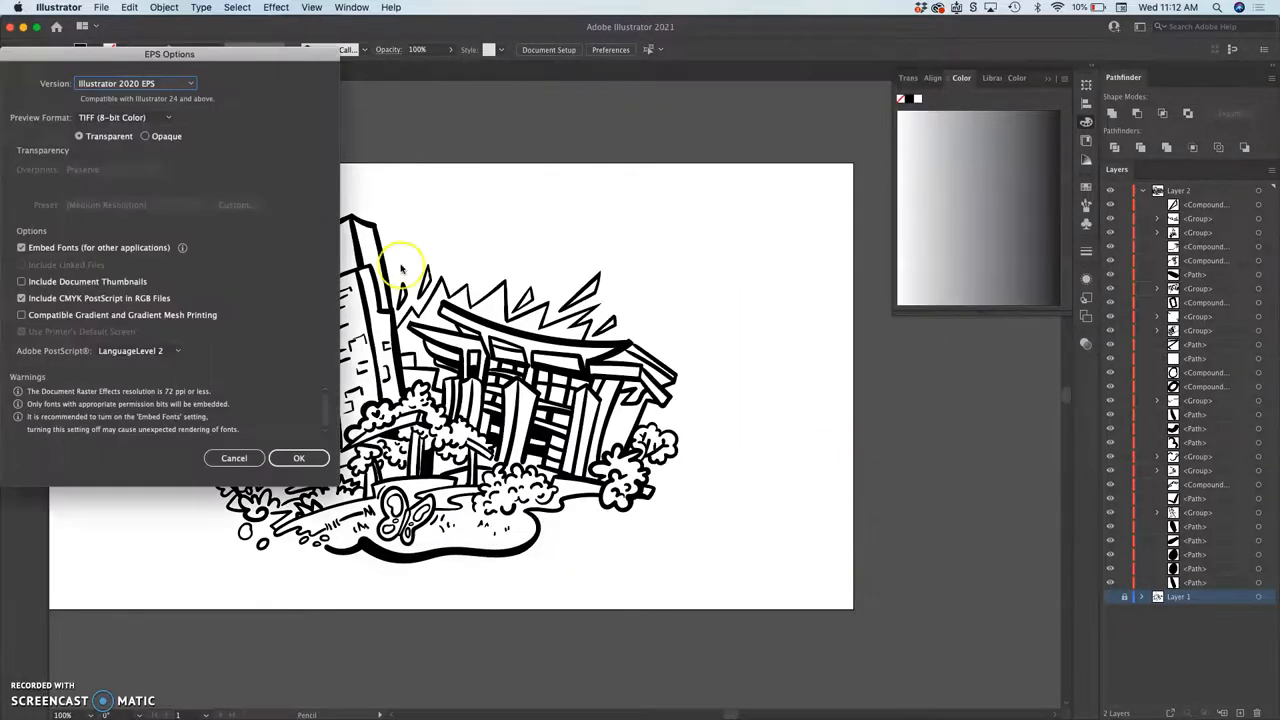
click(300, 458)
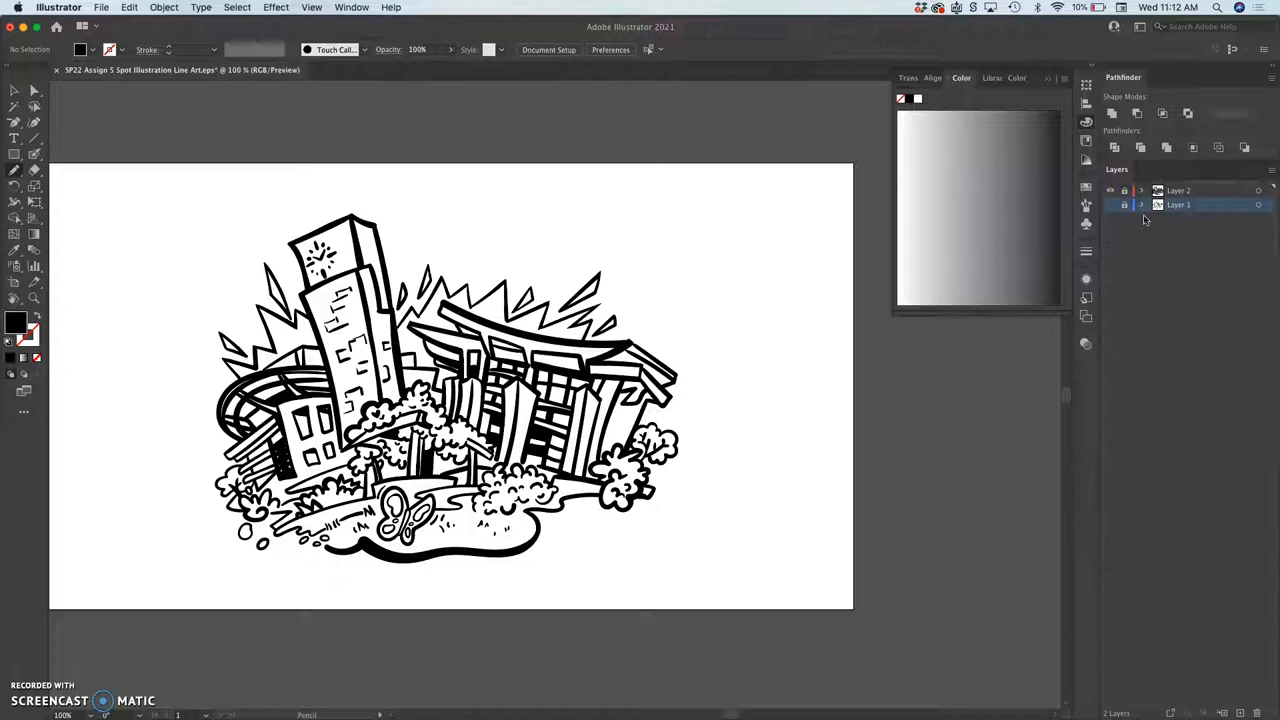
mouse_move(972, 280)
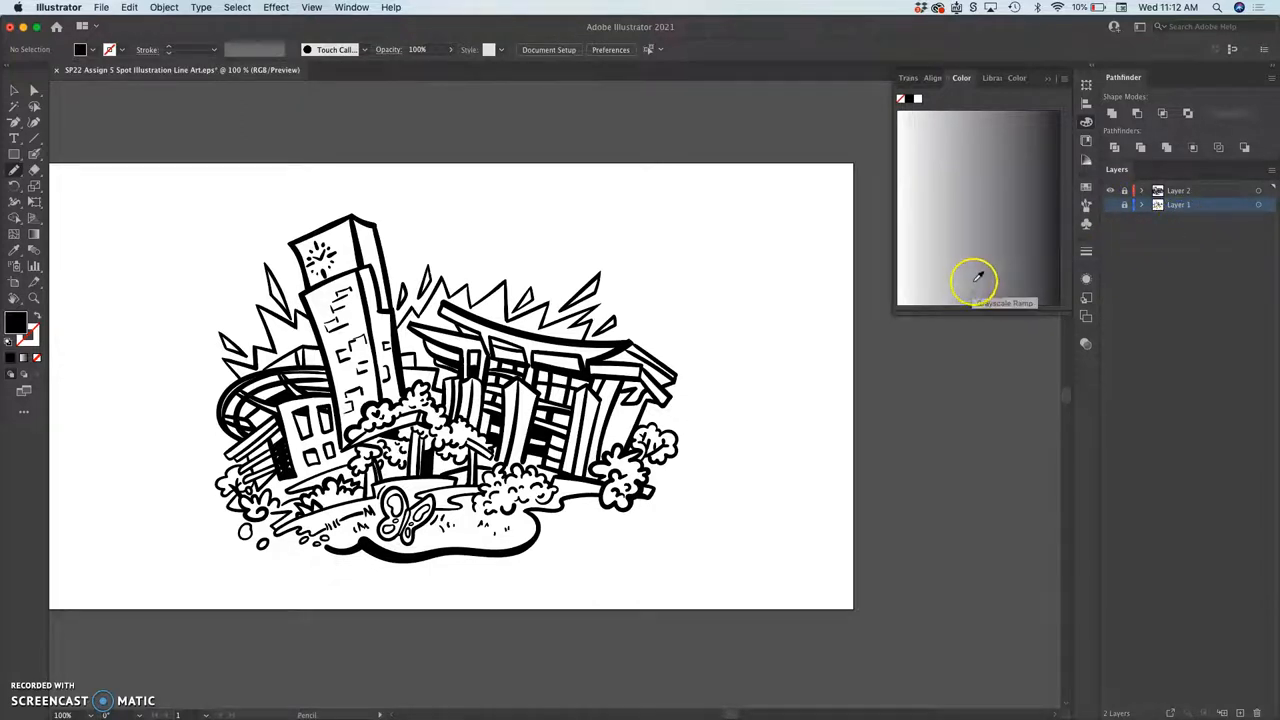
mouse_move(762, 240)
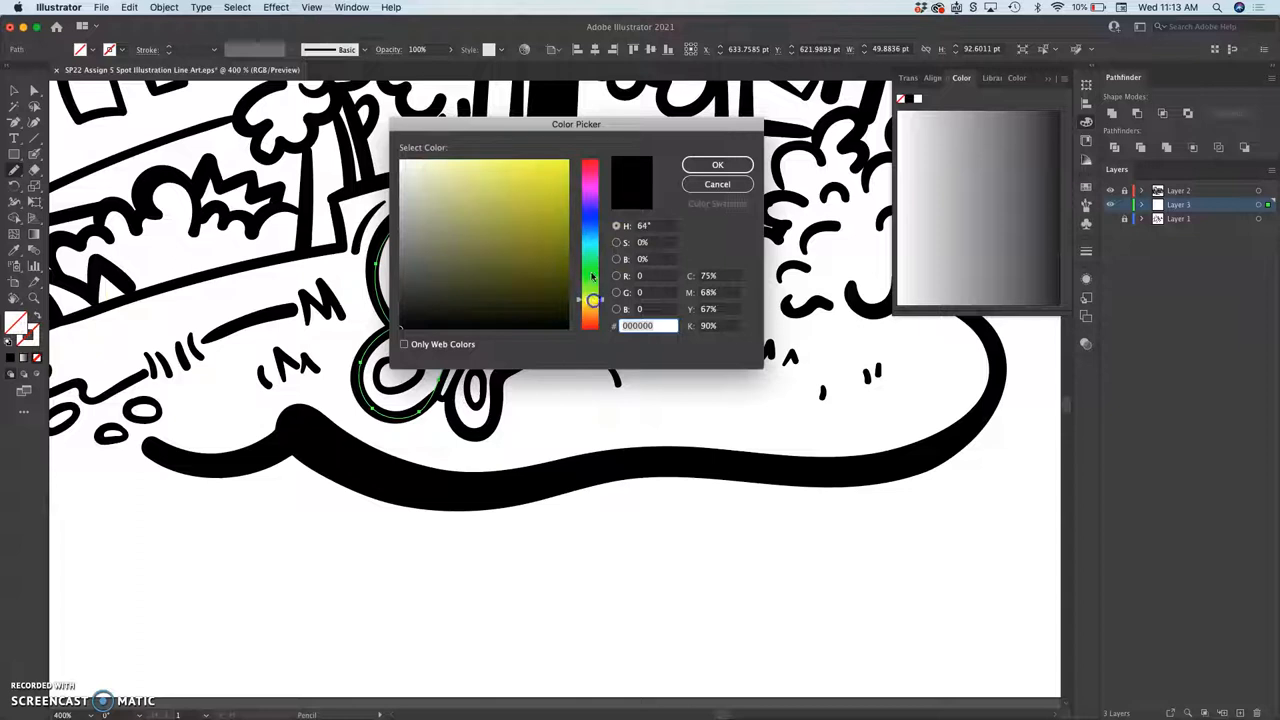
- Choose a gold fill in the Color Picker and apply it to the butterfly wing
click(524, 204)
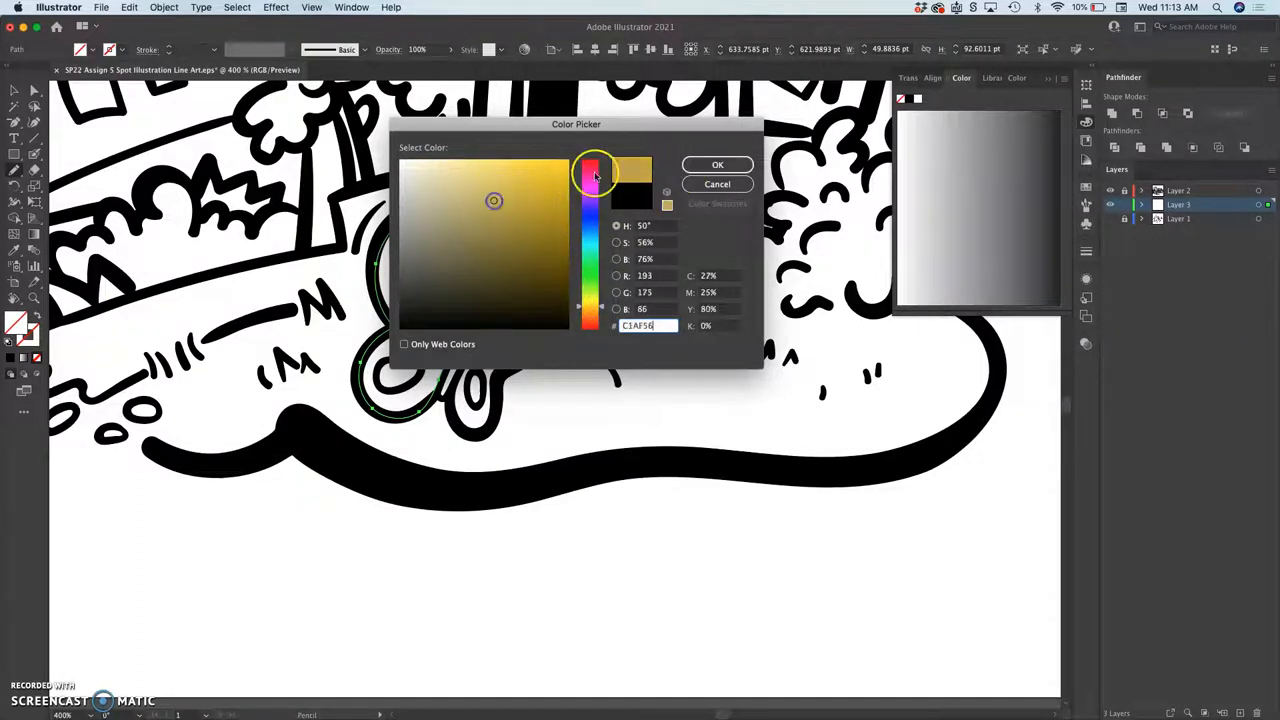
click(716, 164)
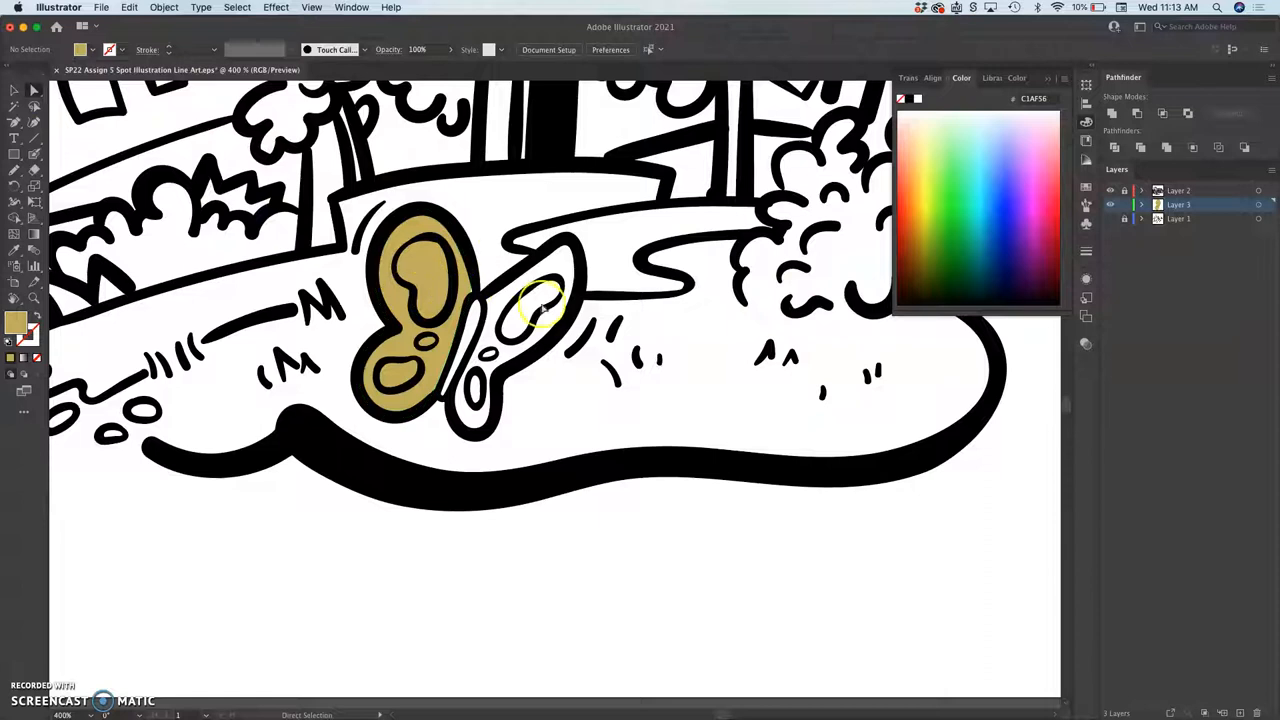
click(1110, 204)
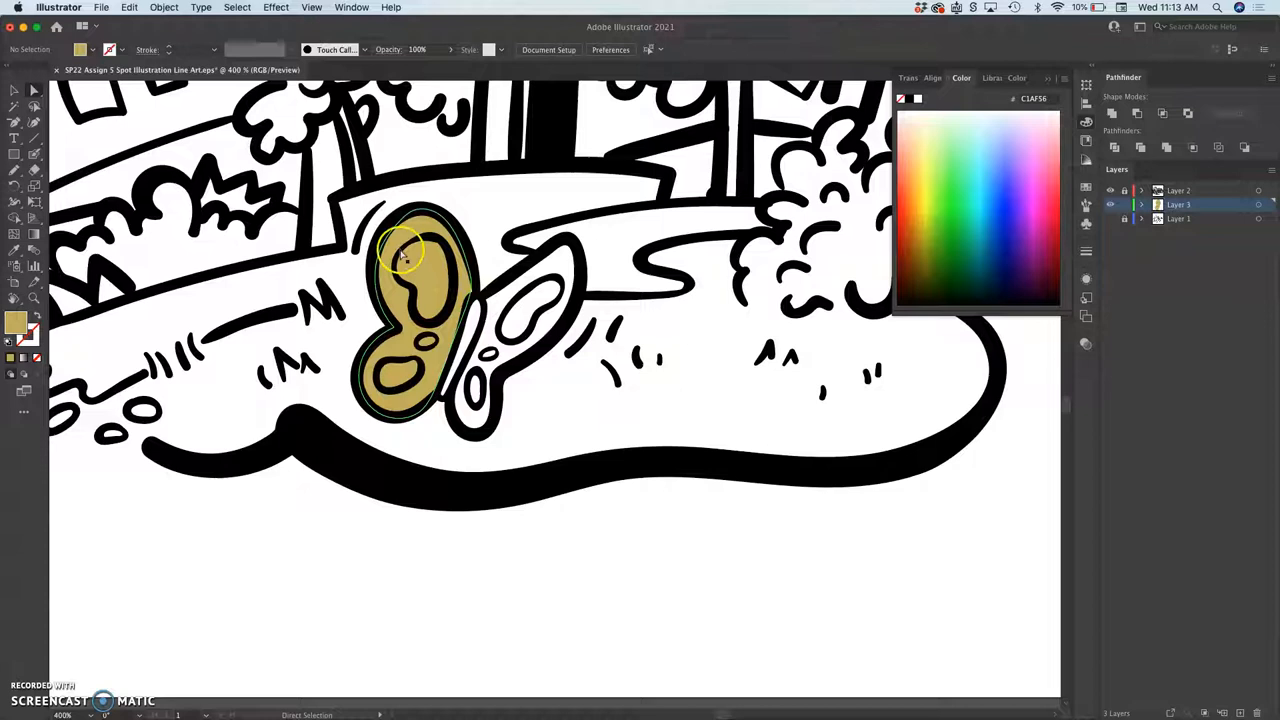
mouse_move(412, 236)
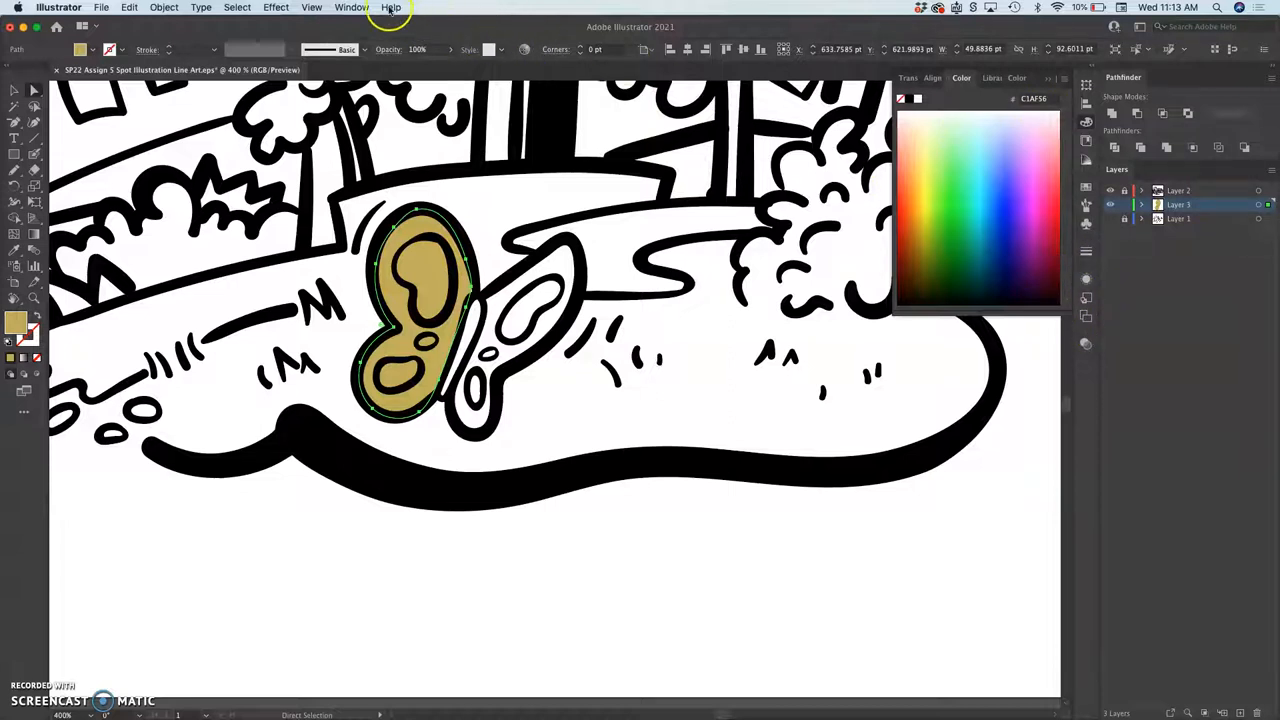
- Apply a yellow-green to green gradient to the wing and shift its blend midpoint
click(352, 8)
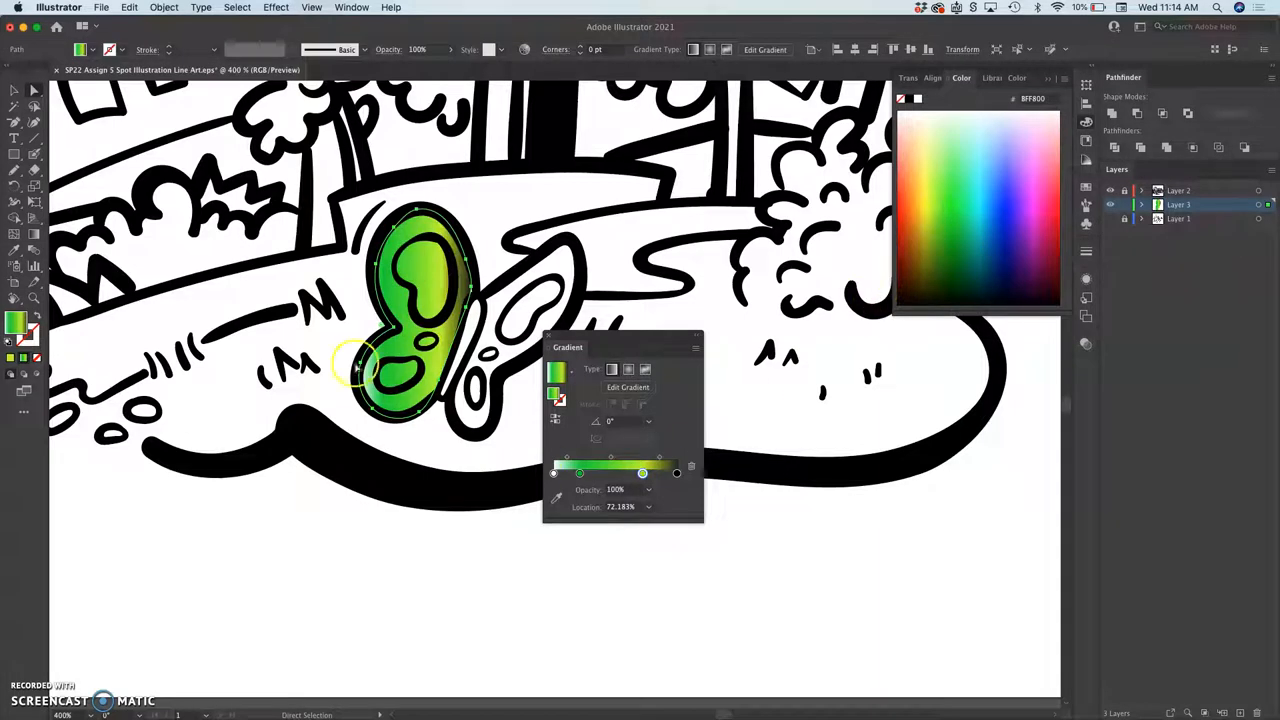
click(648, 420)
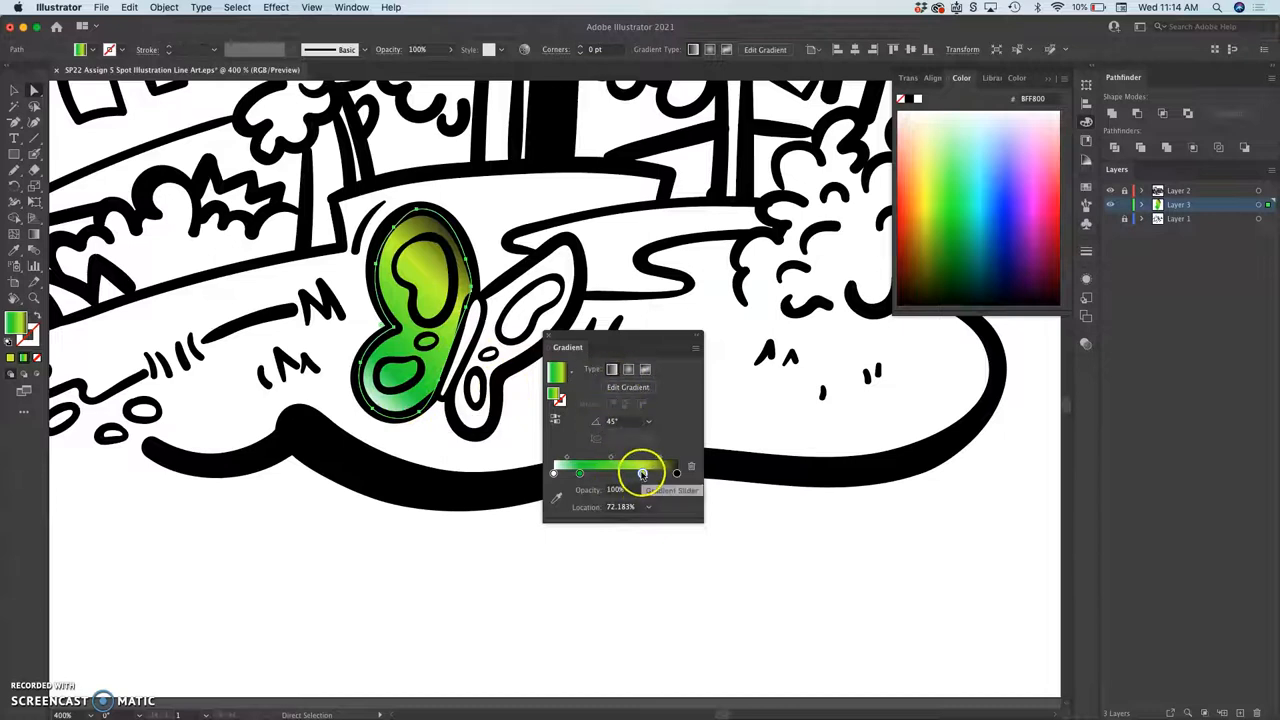
drag(642, 472, 628, 472)
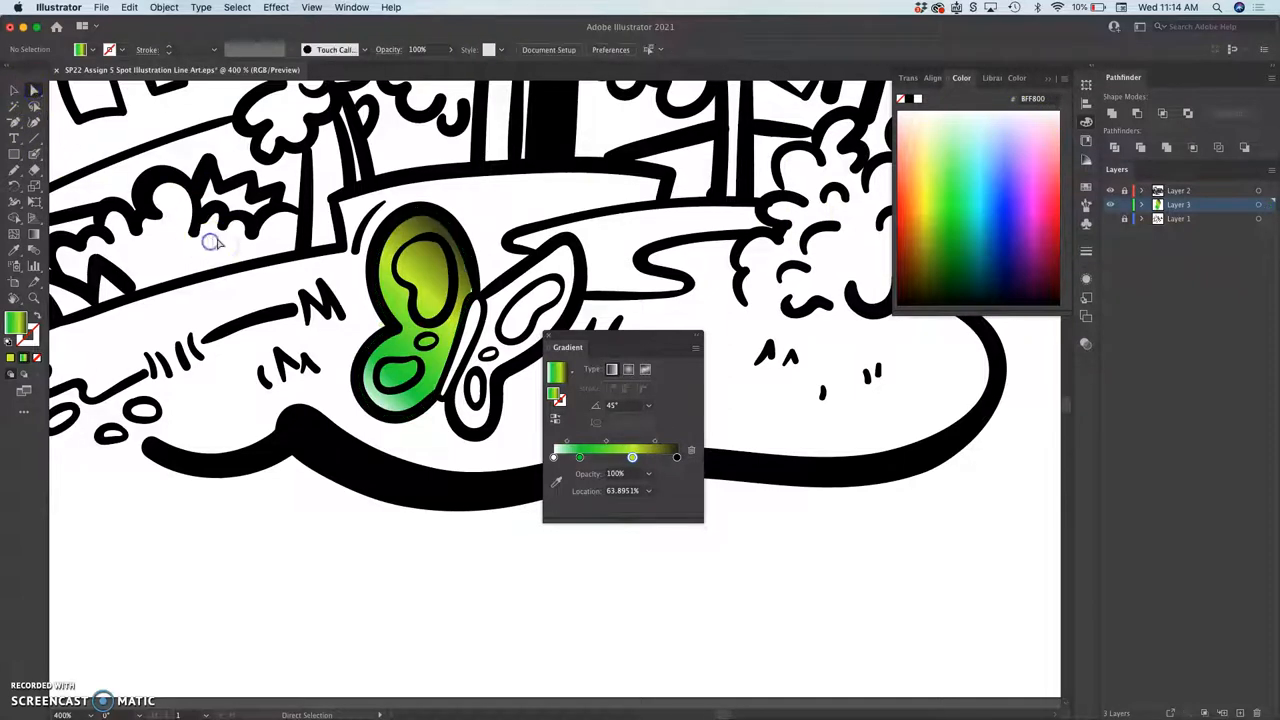
drag(568, 348, 716, 414)
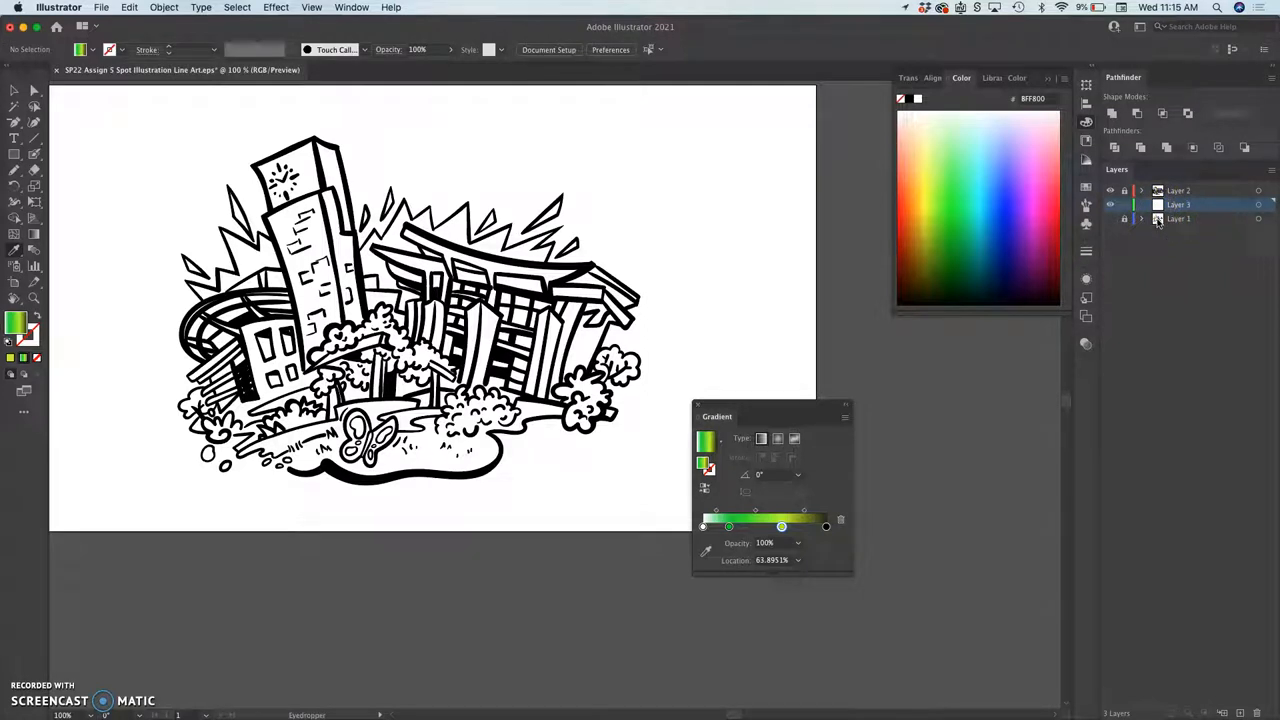
- Close the document saving changes and bring up actions for the saved artwork file in the folder
click(1204, 204)
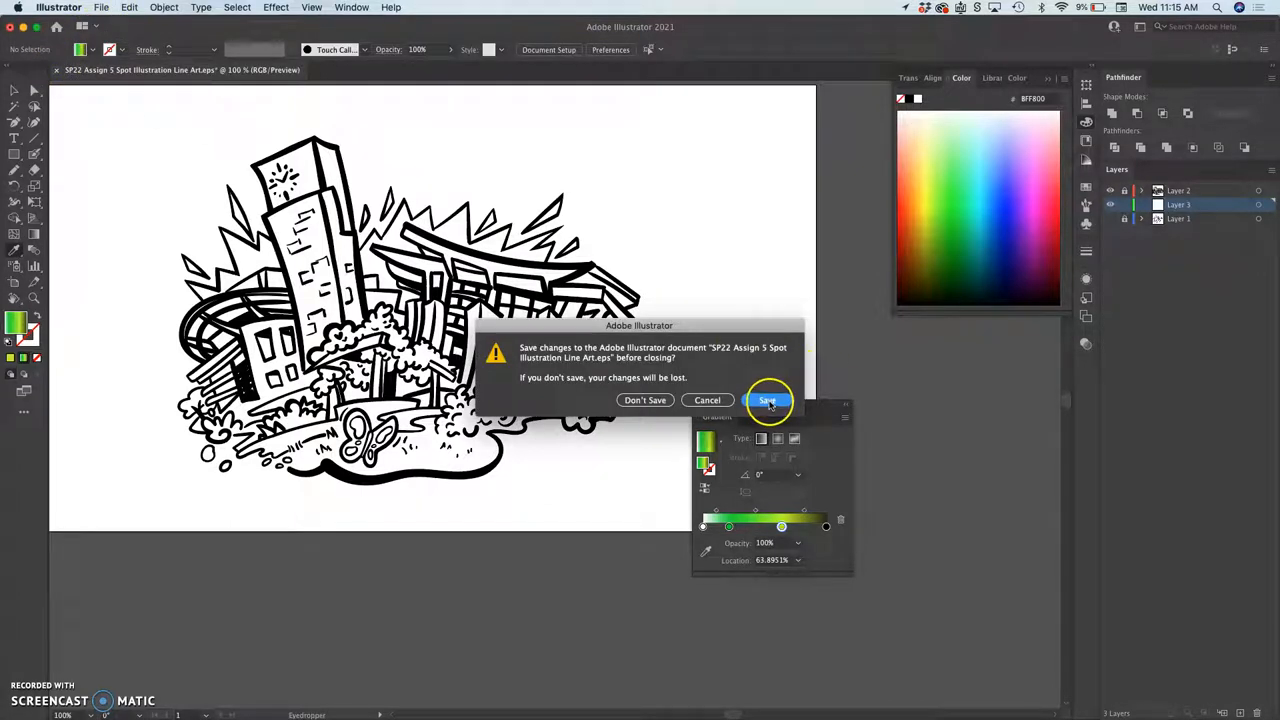
click(768, 400)
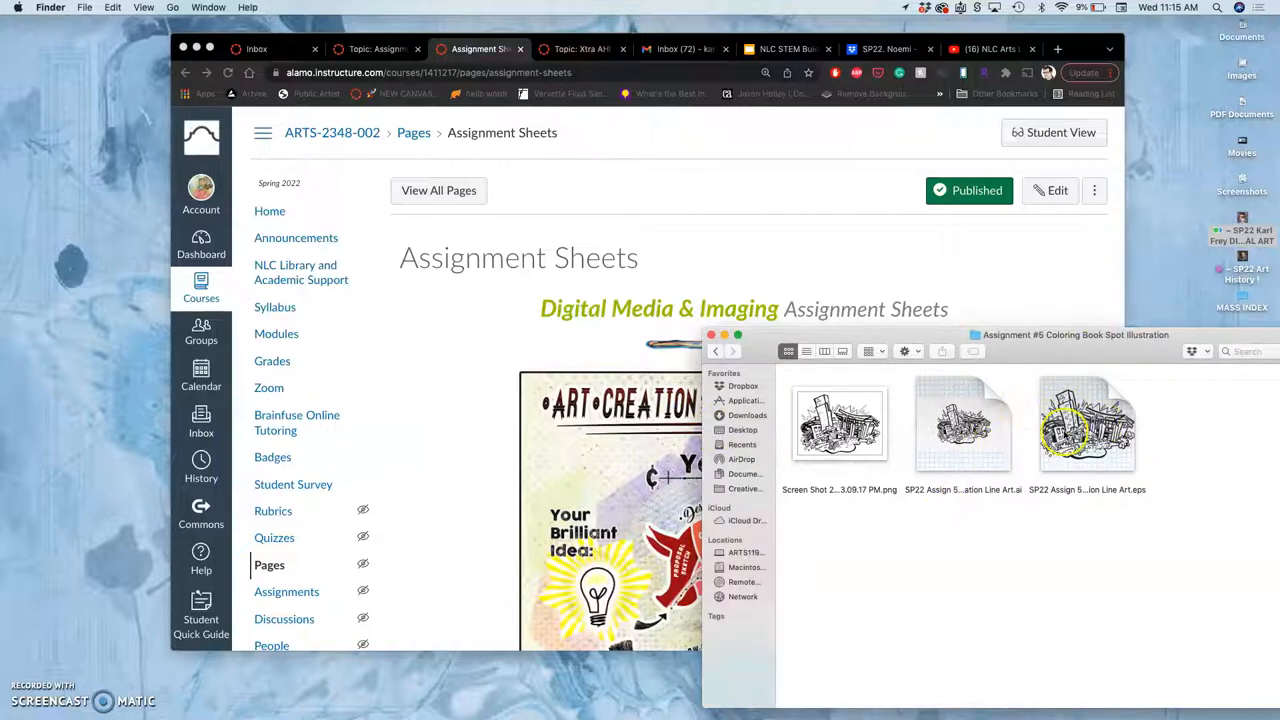
right_click(1088, 424)
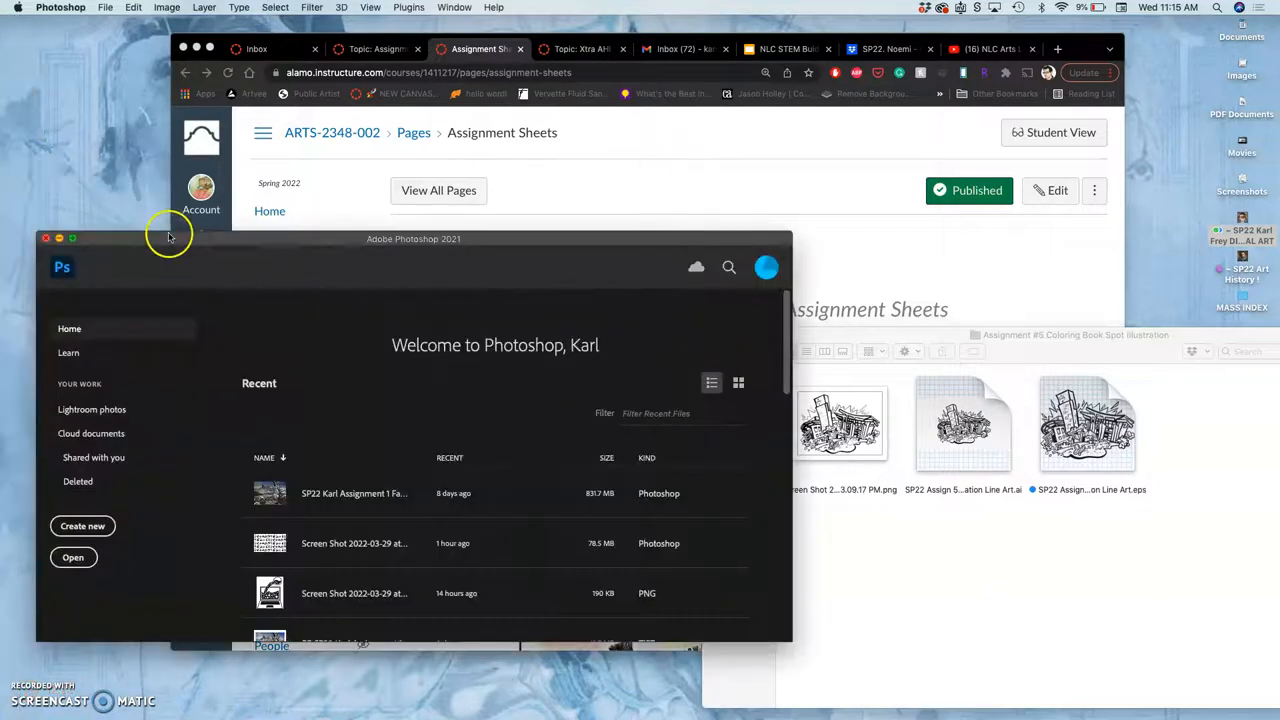
- Create a new Photoshop document 10 inches wide at print resolution
click(96, 8)
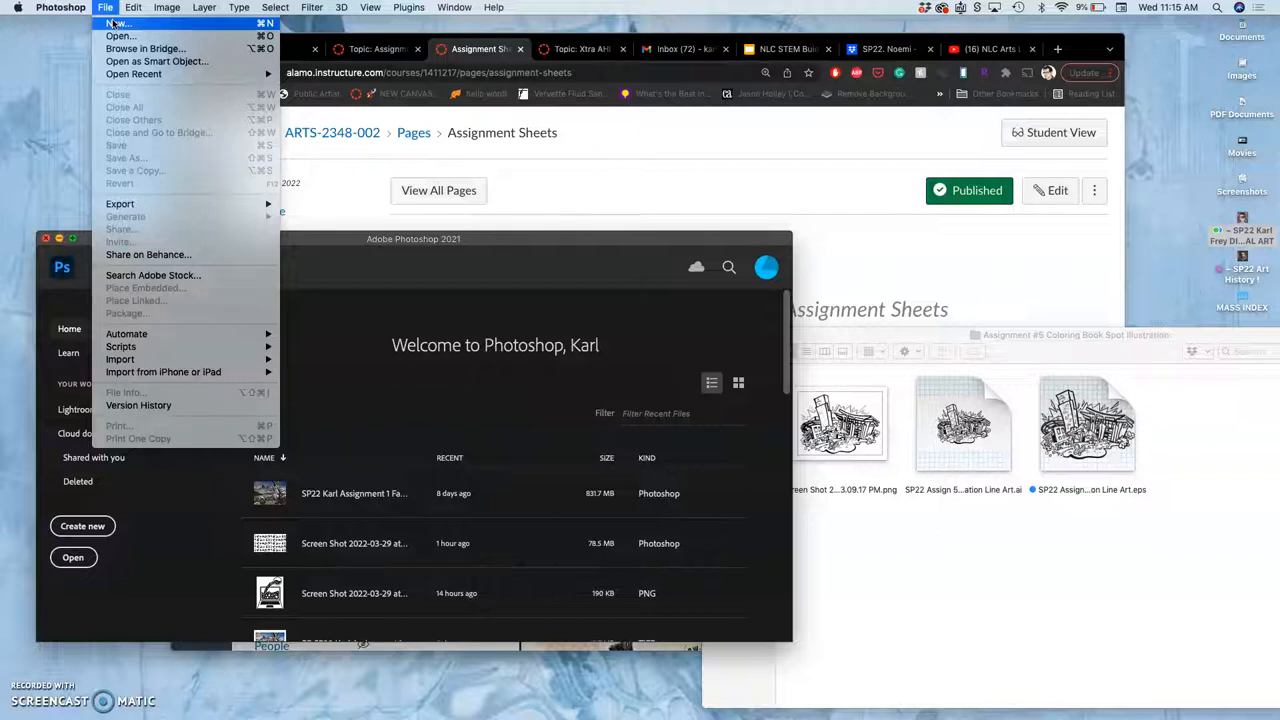
click(112, 22)
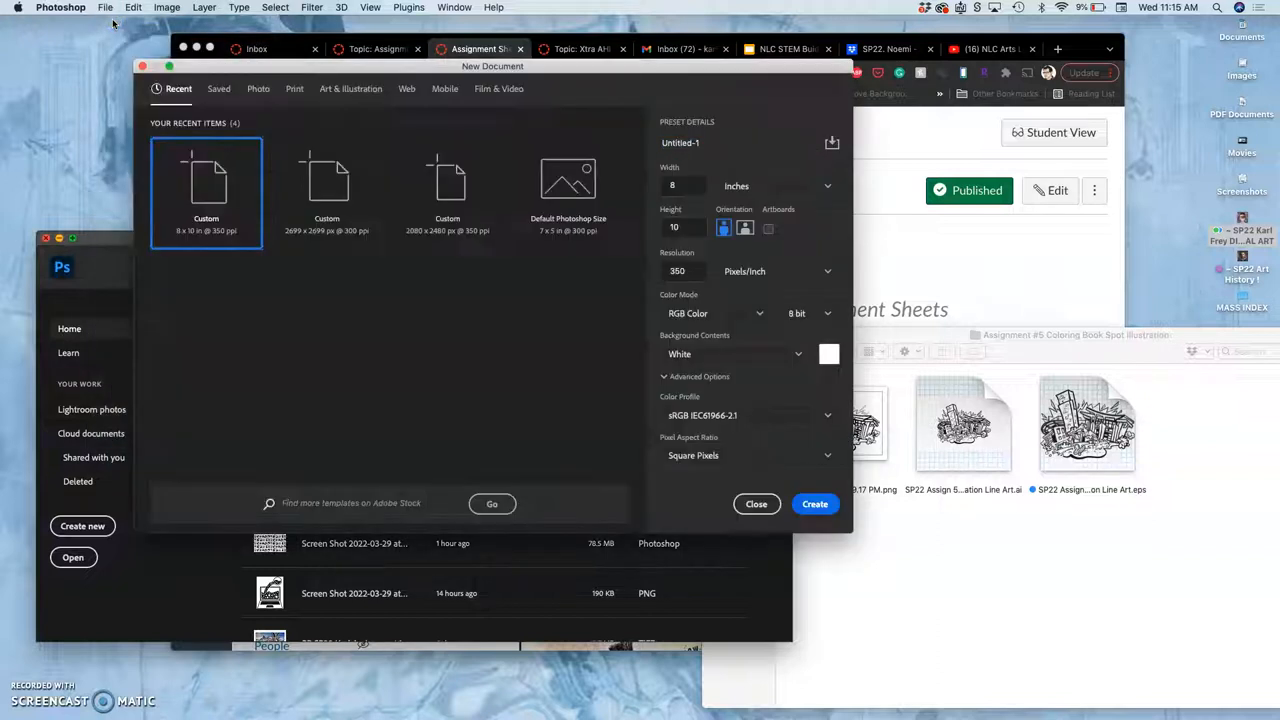
click(680, 186)
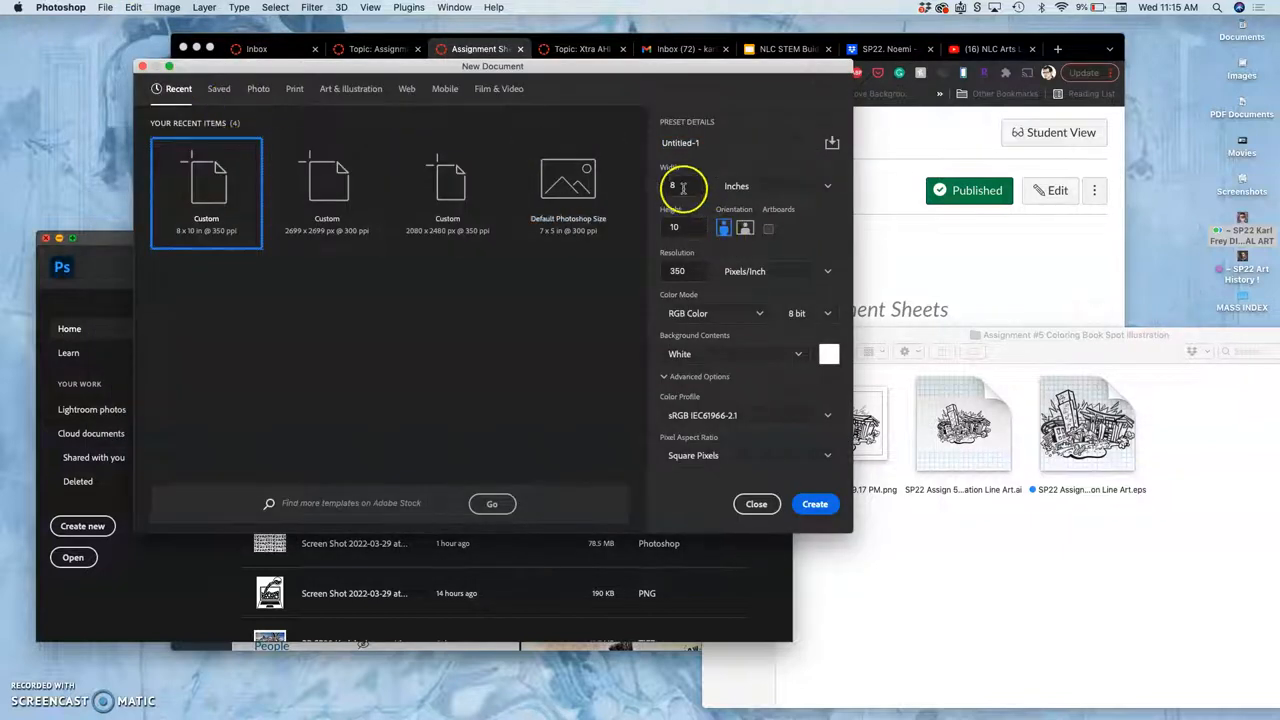
click(680, 186)
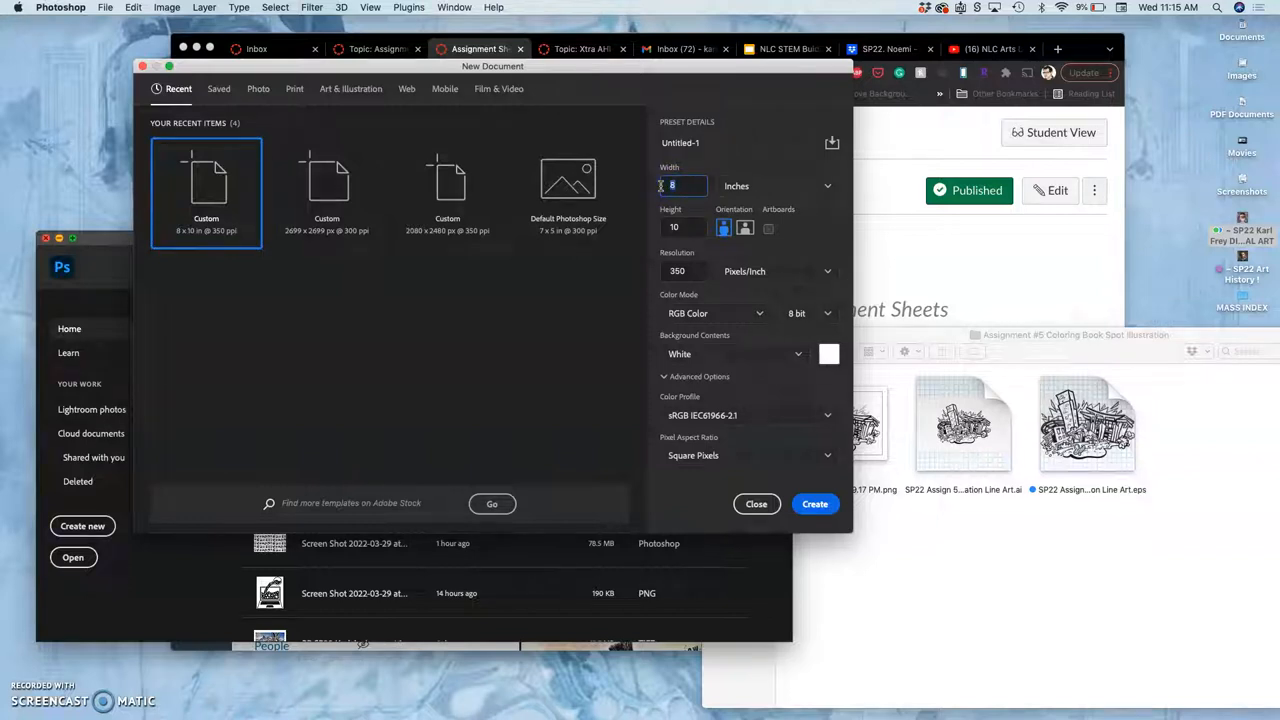
text(10)
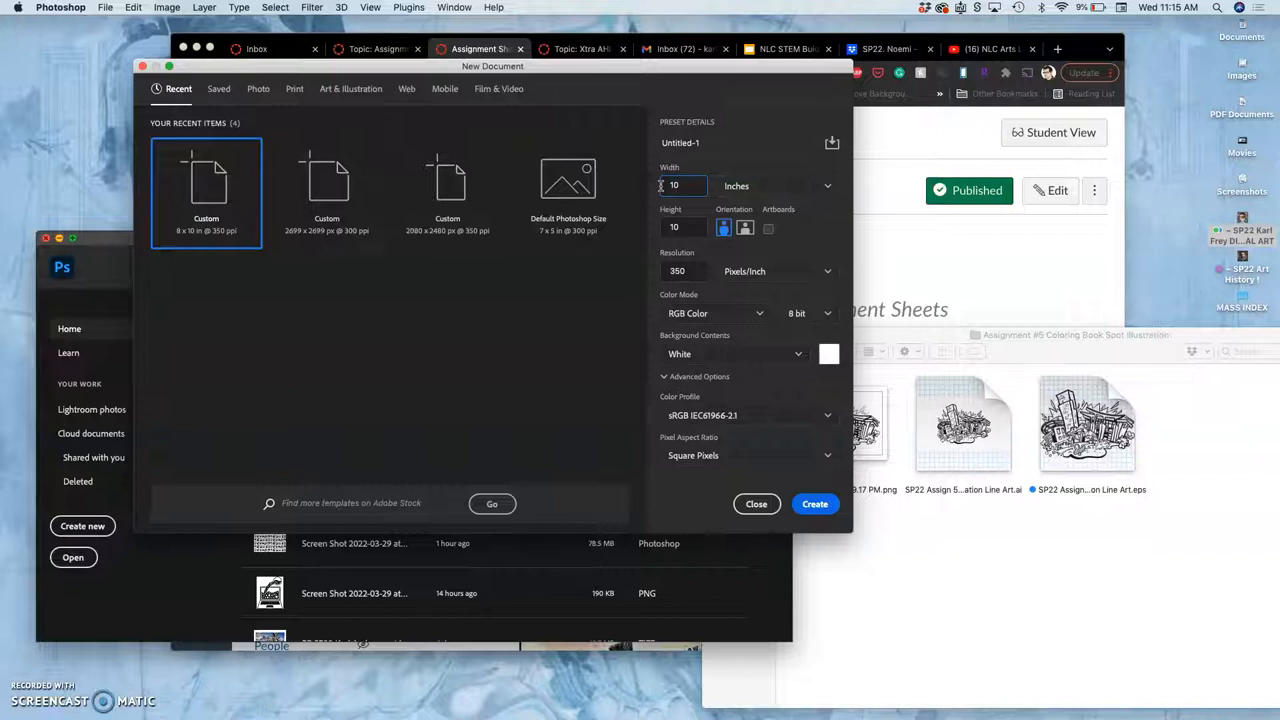
click(682, 228)
text(8)
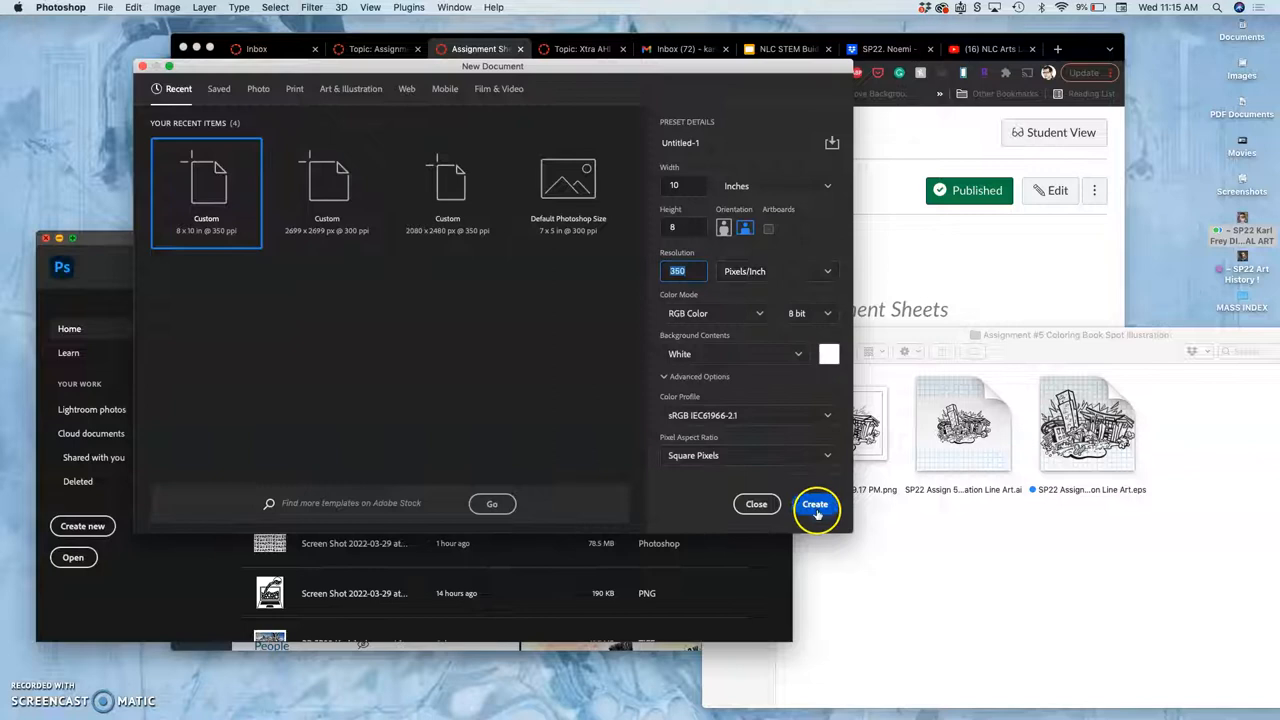
click(814, 504)
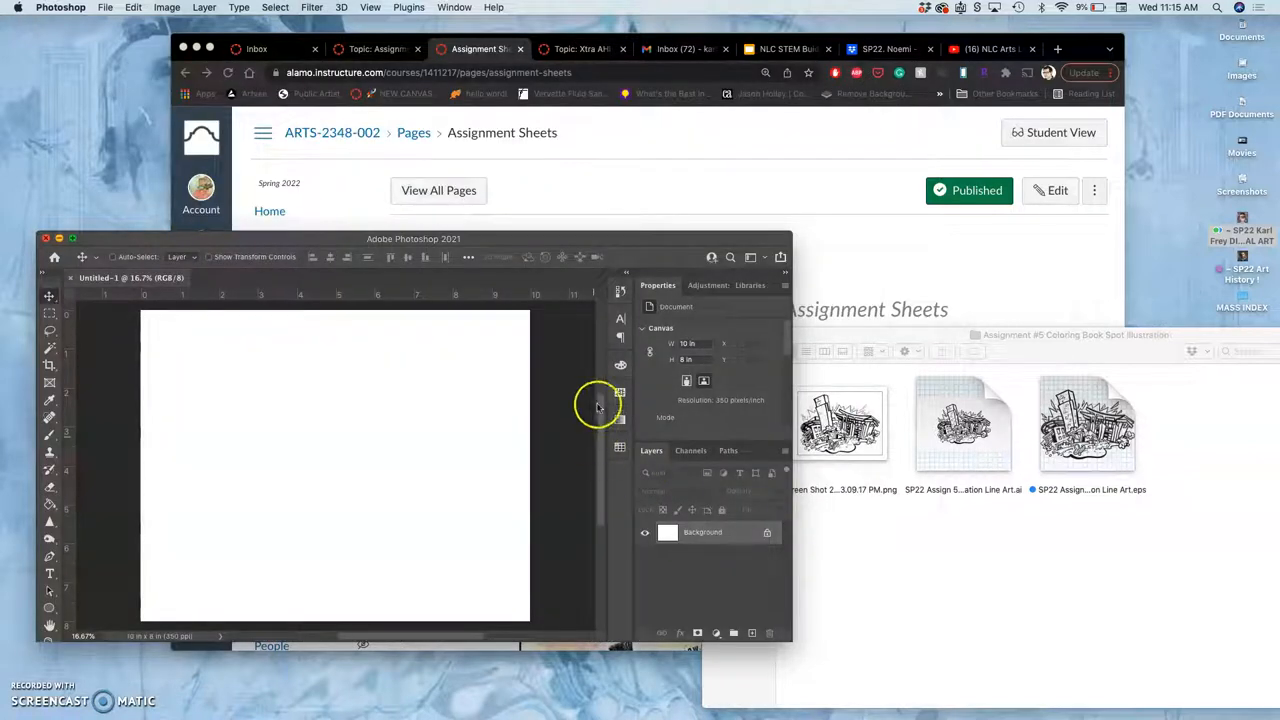
mouse_move(780, 232)
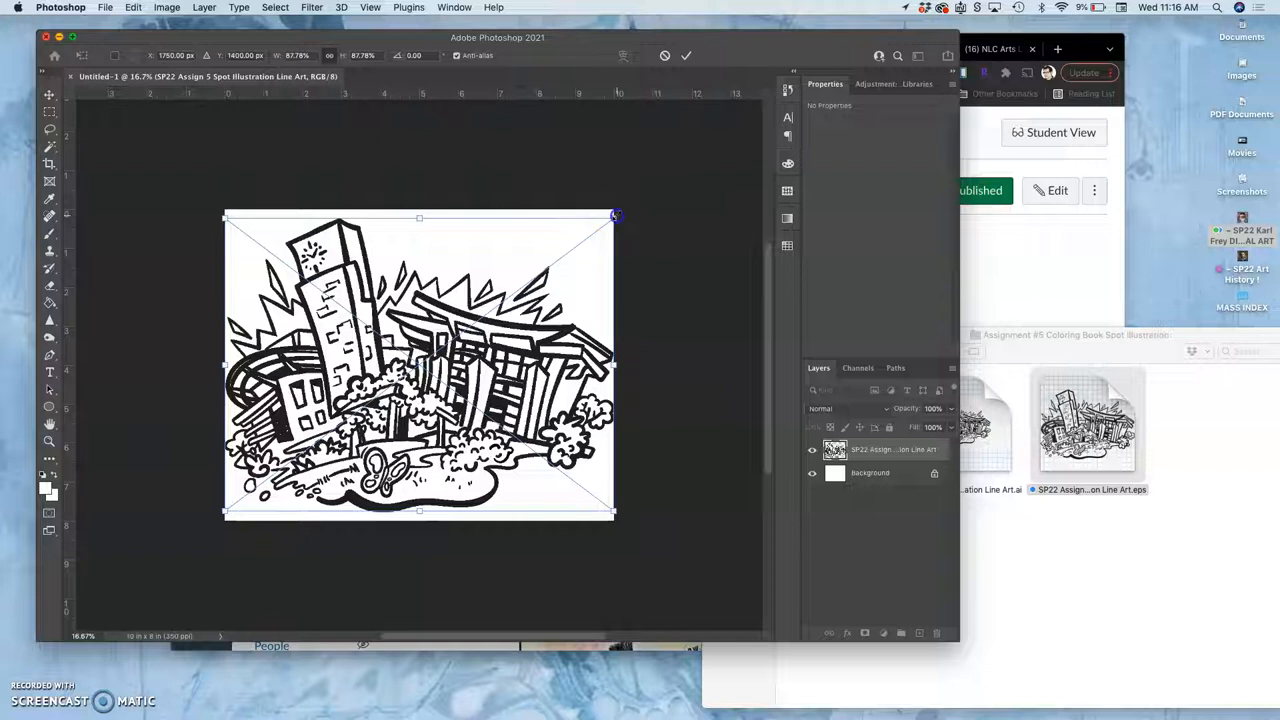
- Scale the placed cityscape line art to fill the canvas and keep it as a smart object
drag(616, 216, 600, 228)
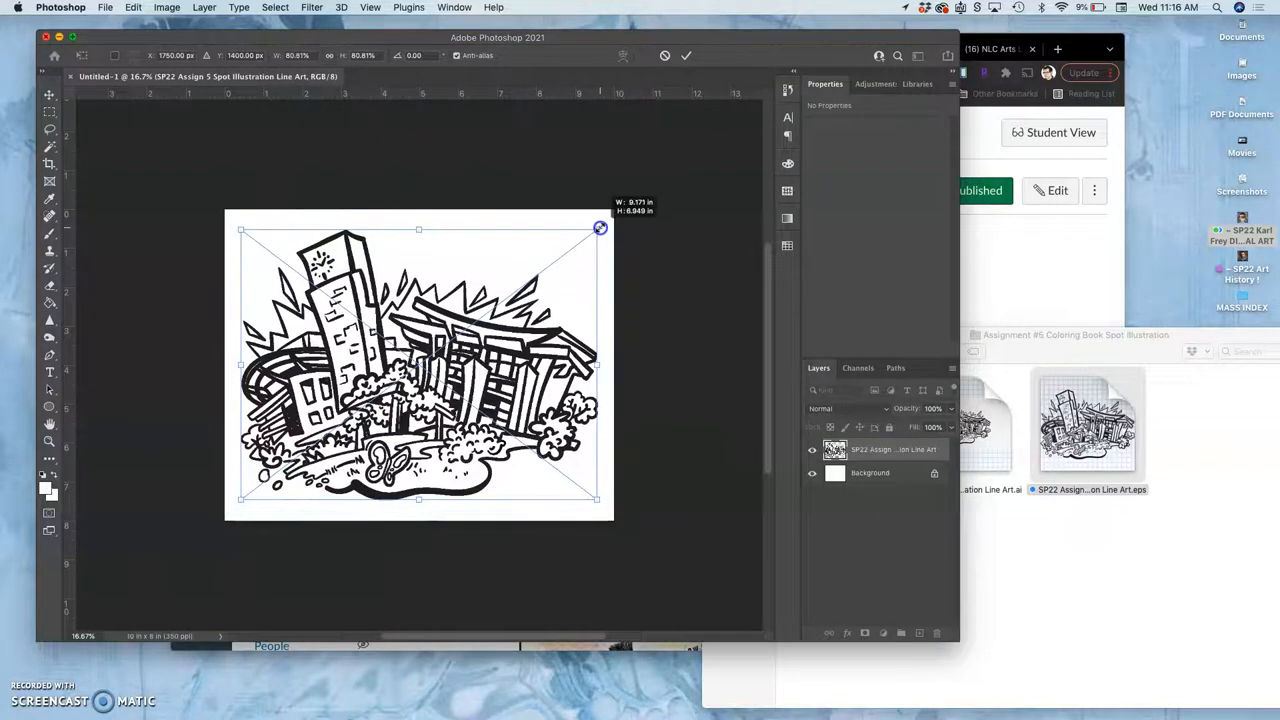
drag(600, 228, 616, 216)
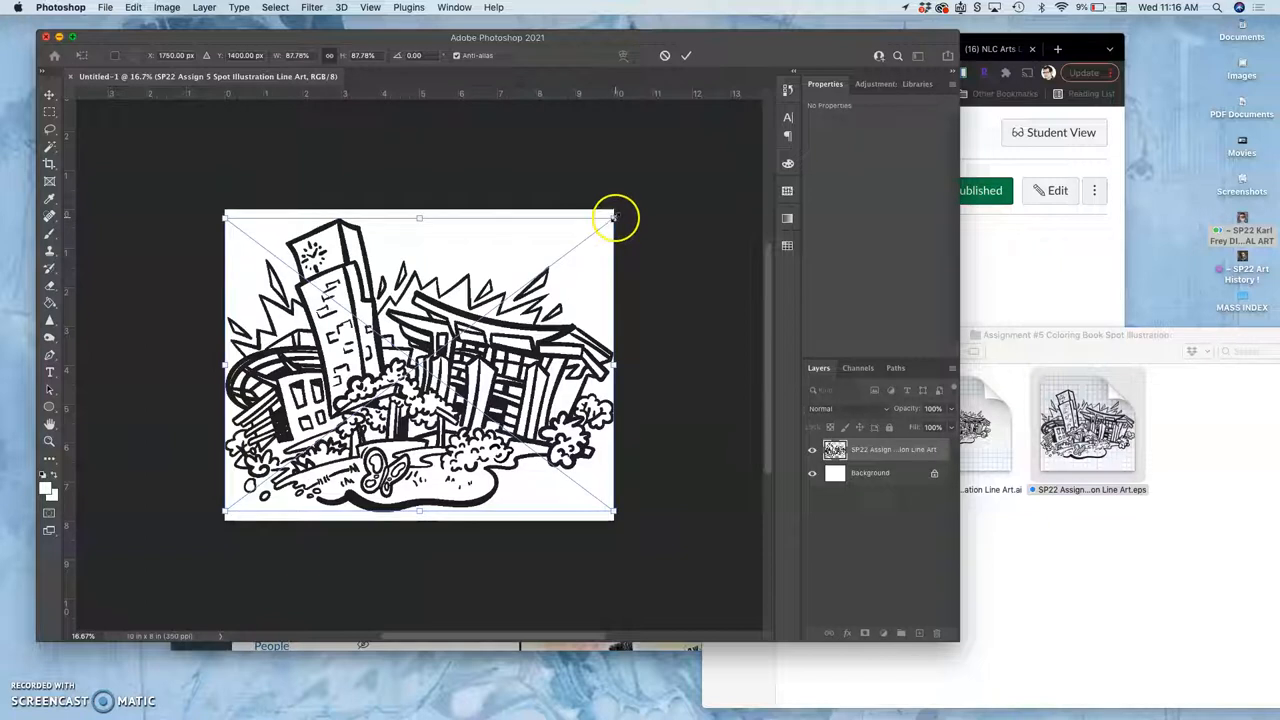
drag(614, 218, 592, 234)
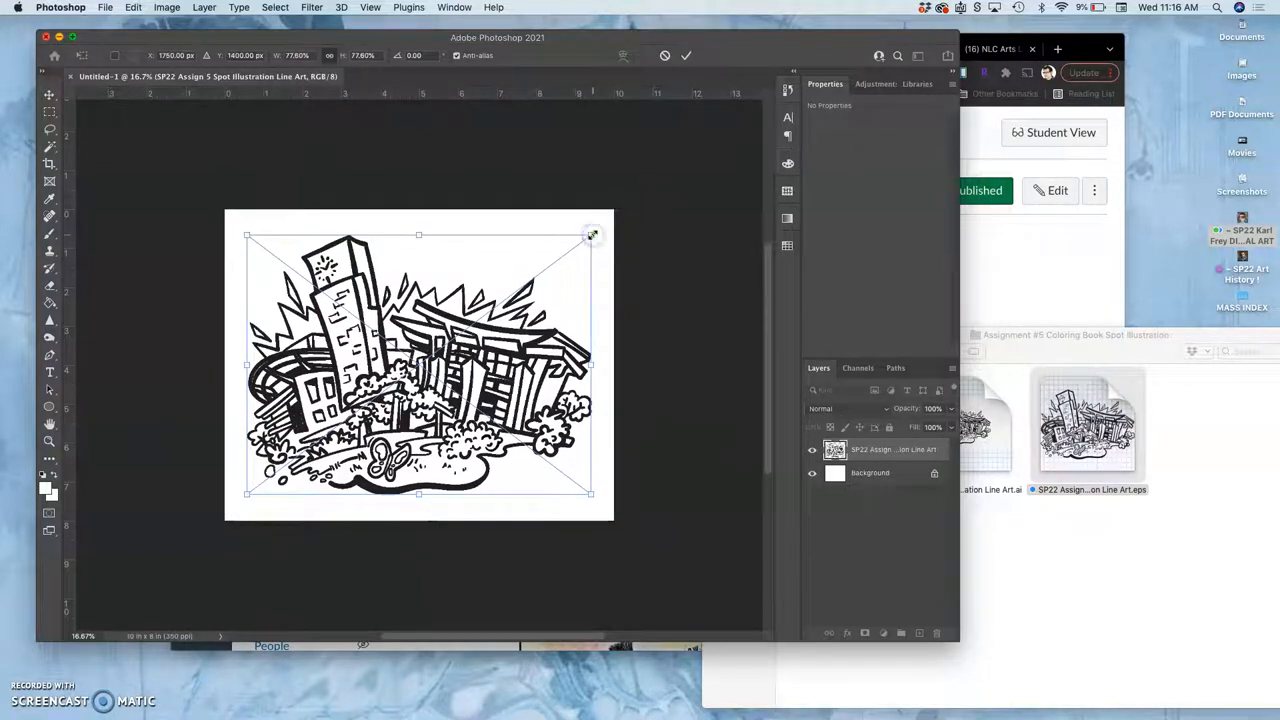
key(Return)
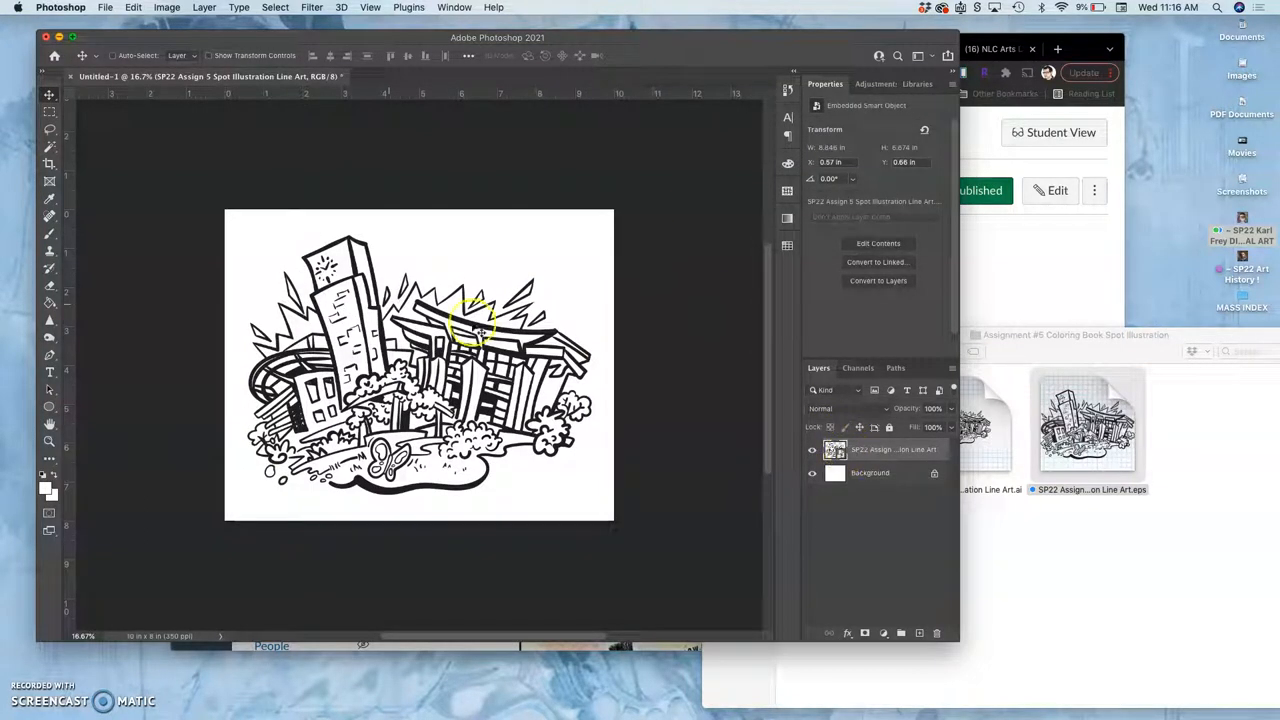
click(48, 288)
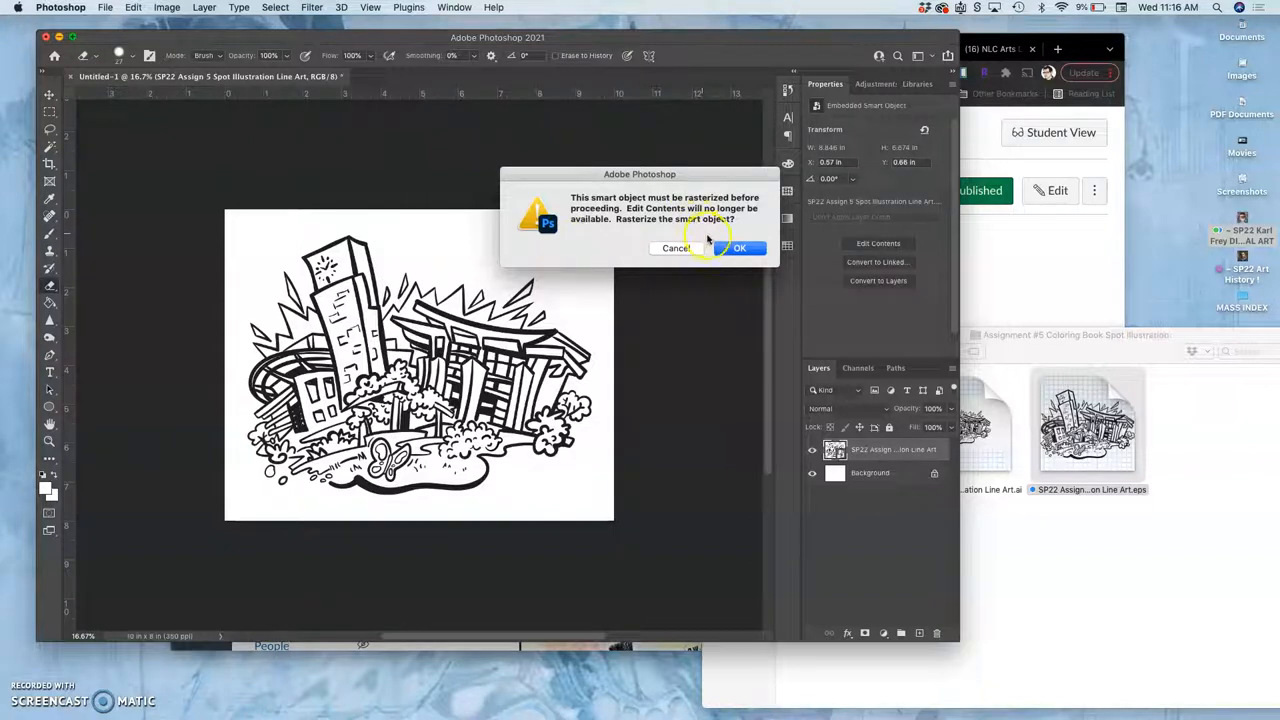
click(740, 248)
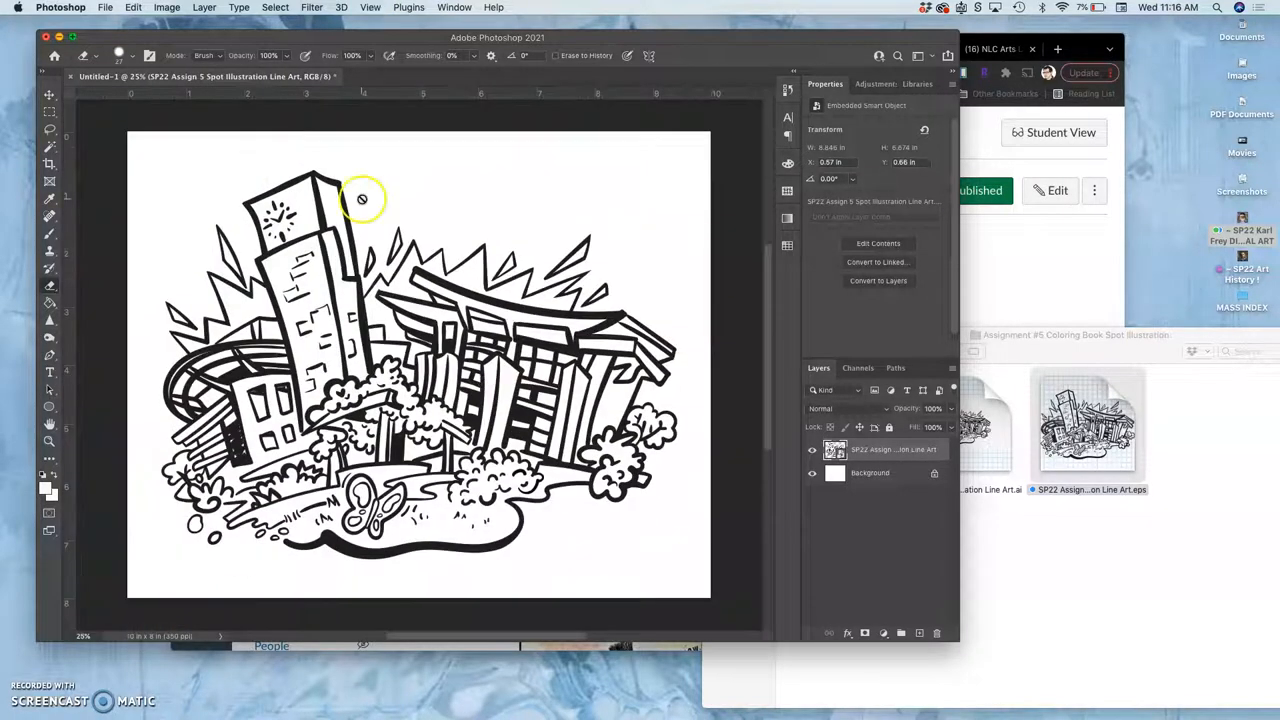
- Set Image Size to 14 inches wide at 350 pixels per inch
click(158, 8)
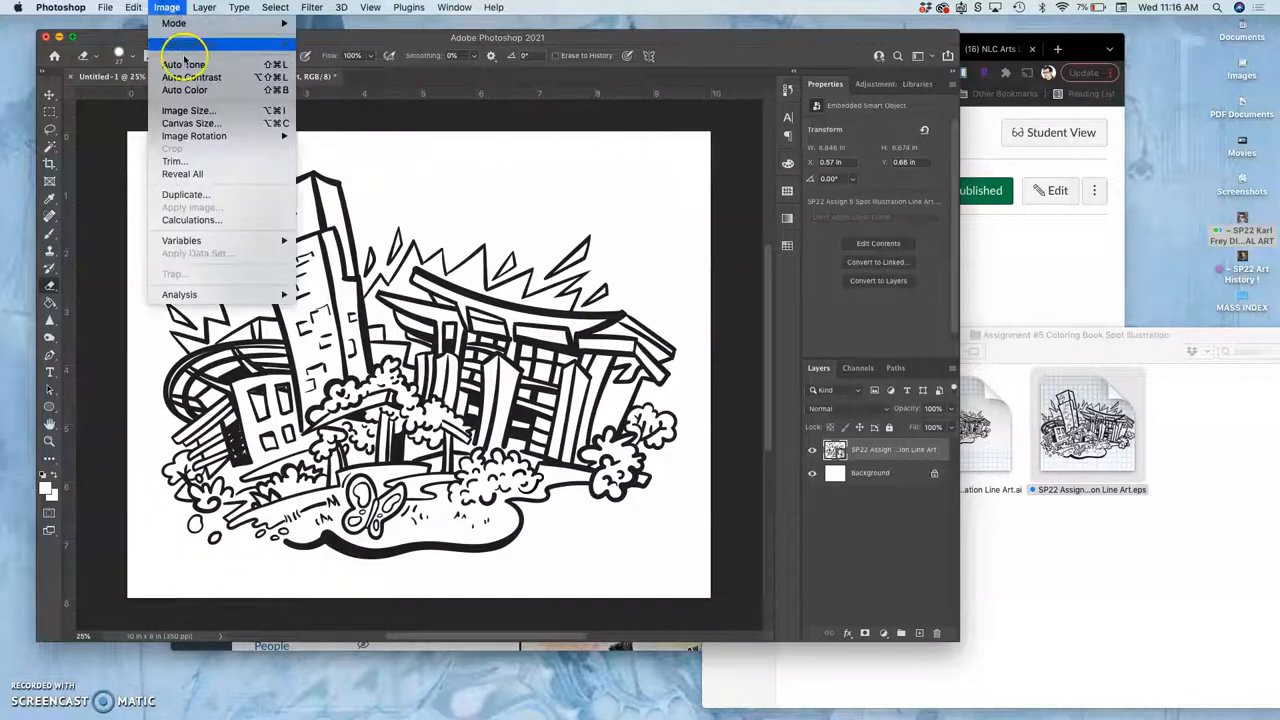
mouse_move(186, 110)
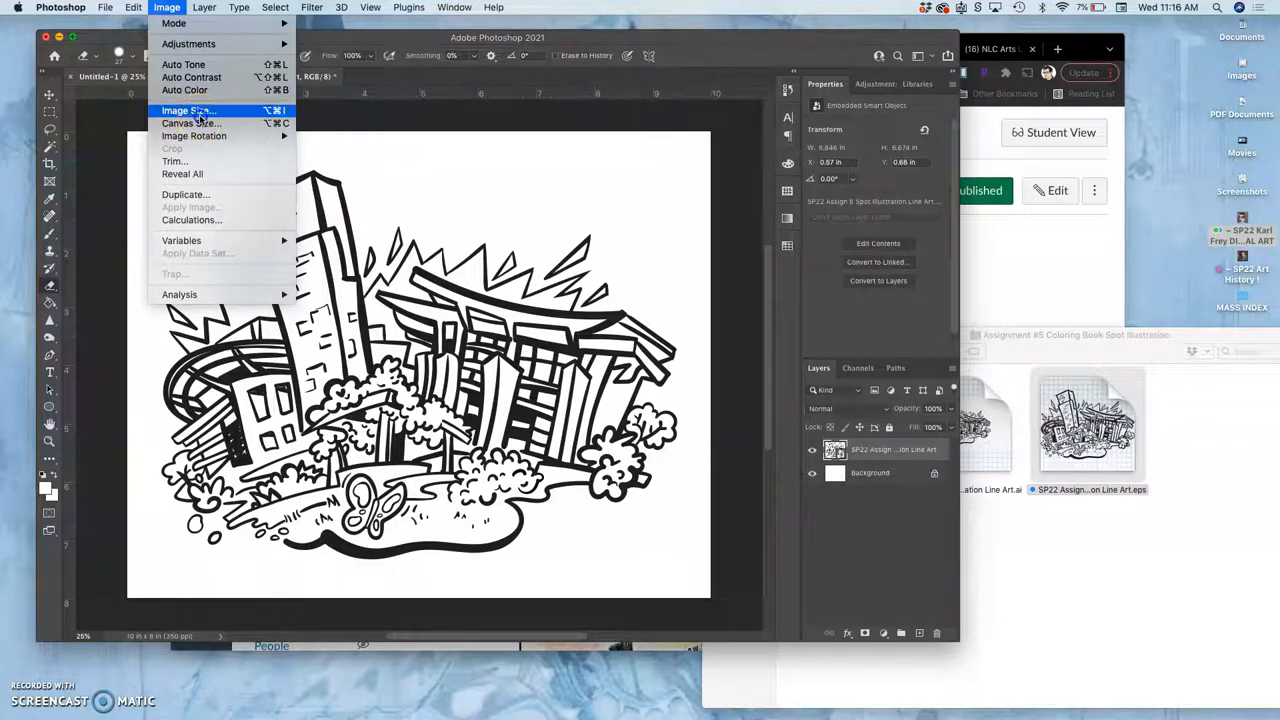
click(188, 110)
text(14)
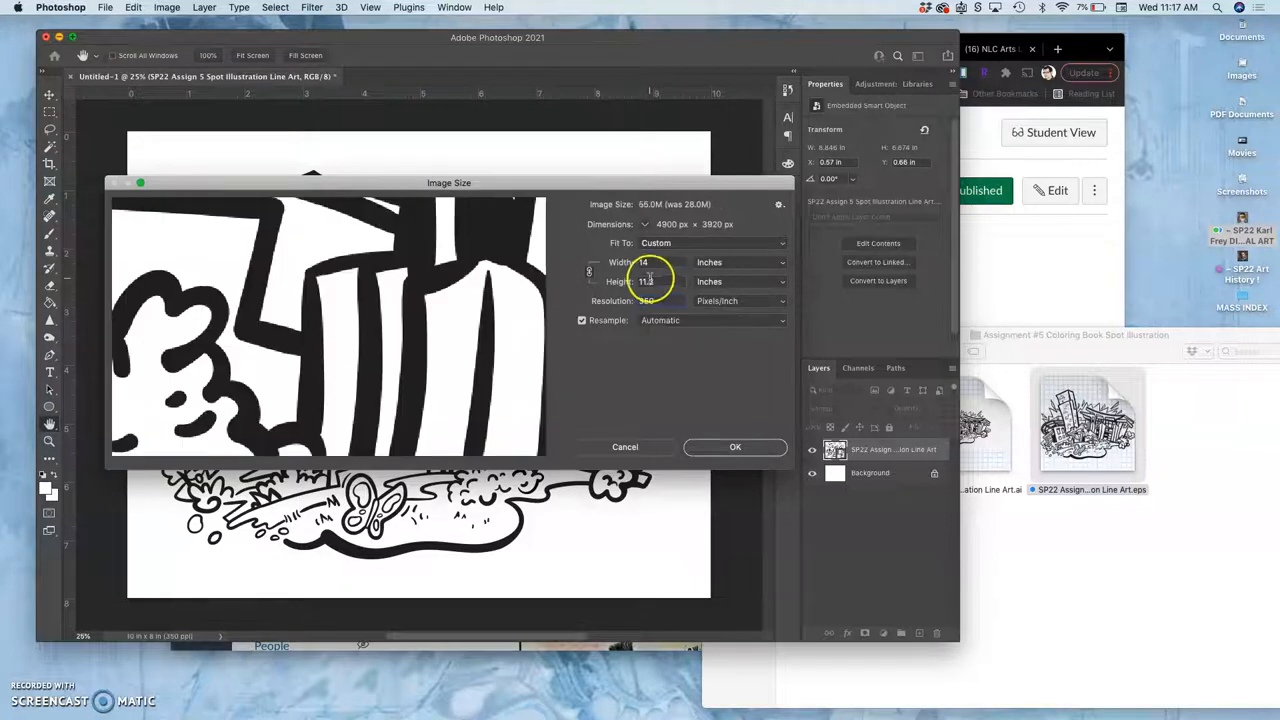
click(648, 280)
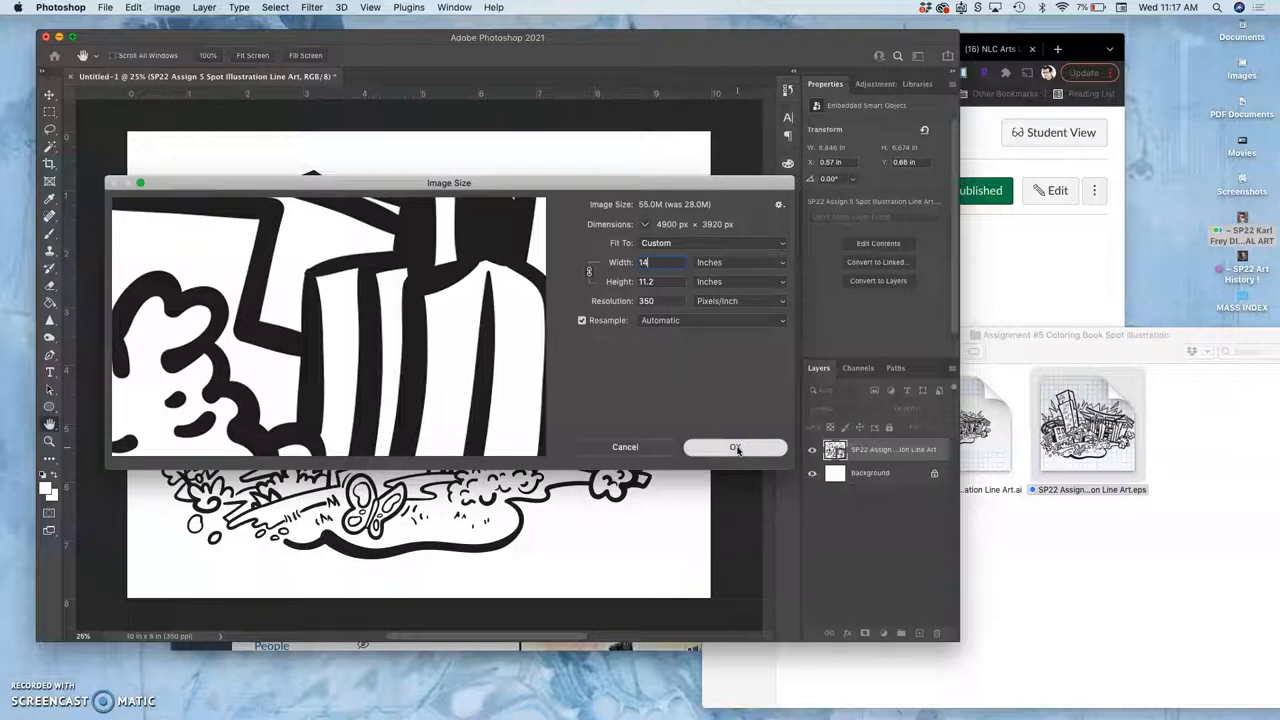
click(736, 448)
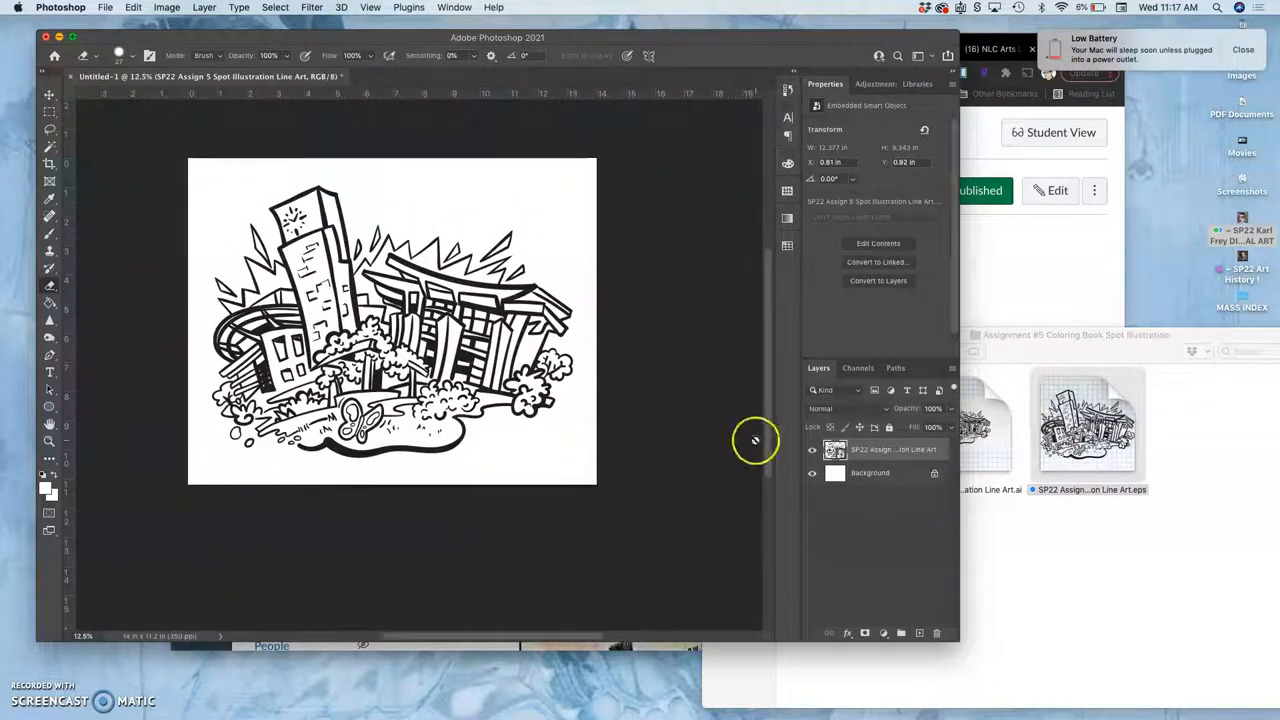
mouse_move(496, 416)
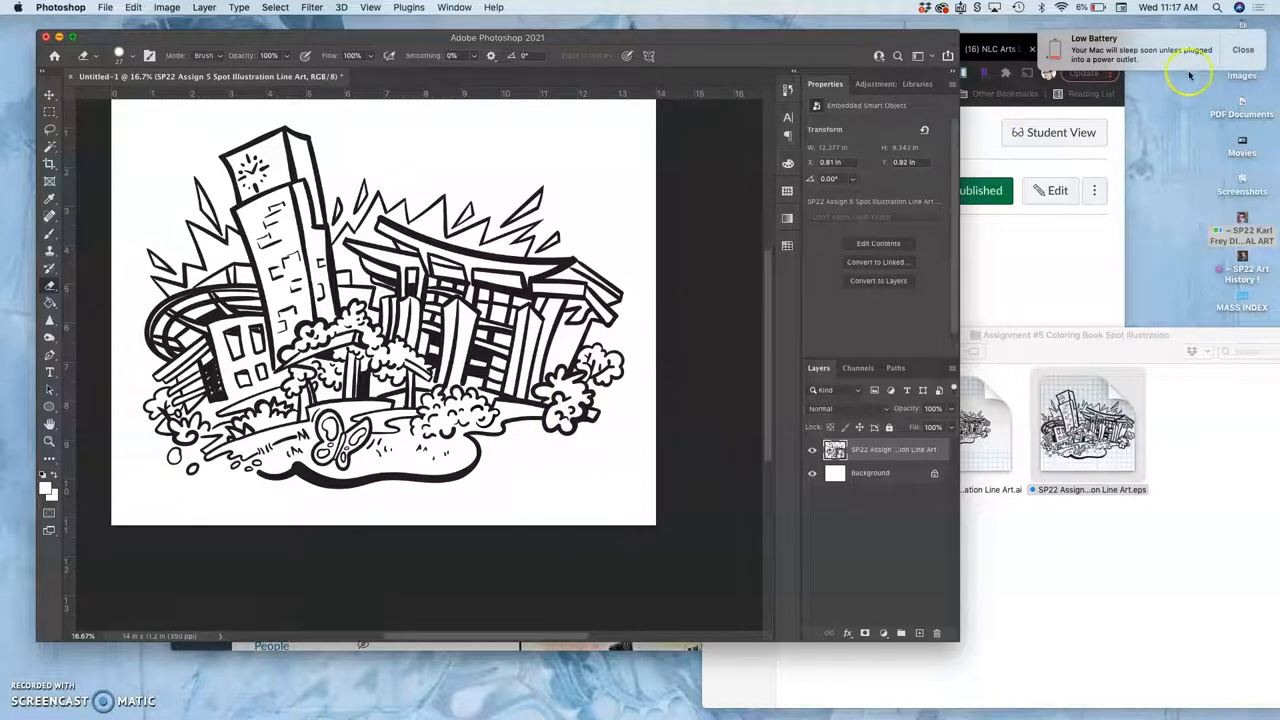
mouse_move(1064, 84)
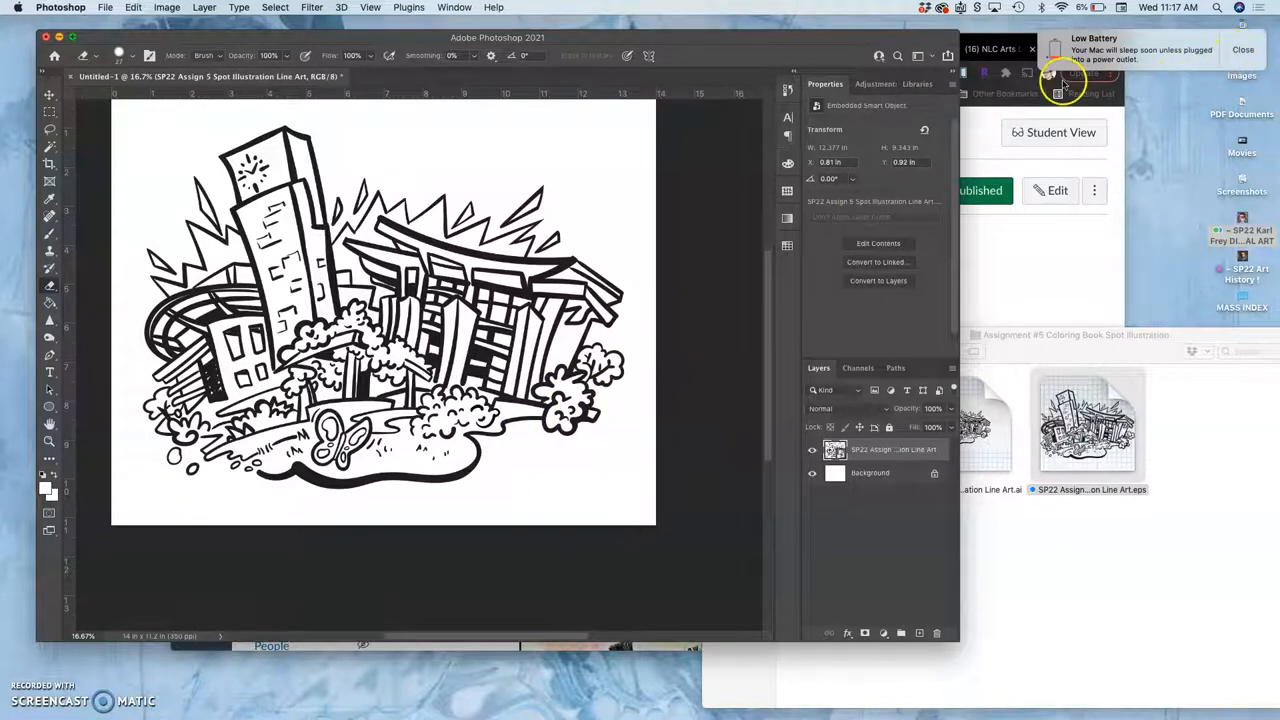